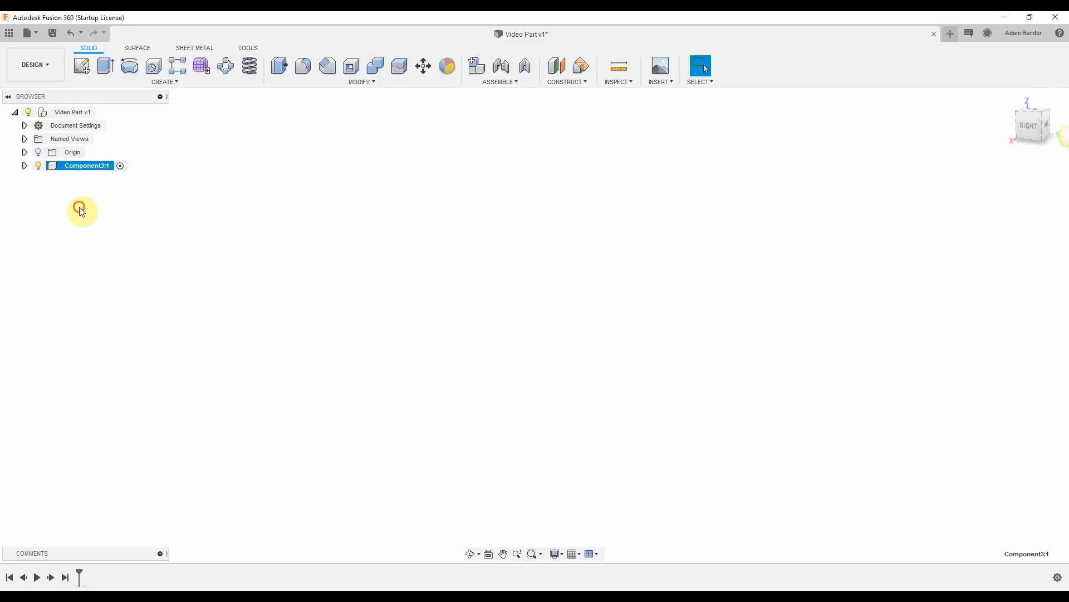
# Sketch the Ø500 rim and Ø25 hub circles on the chosen plane for the wheel section
pyautogui.click(81, 66)
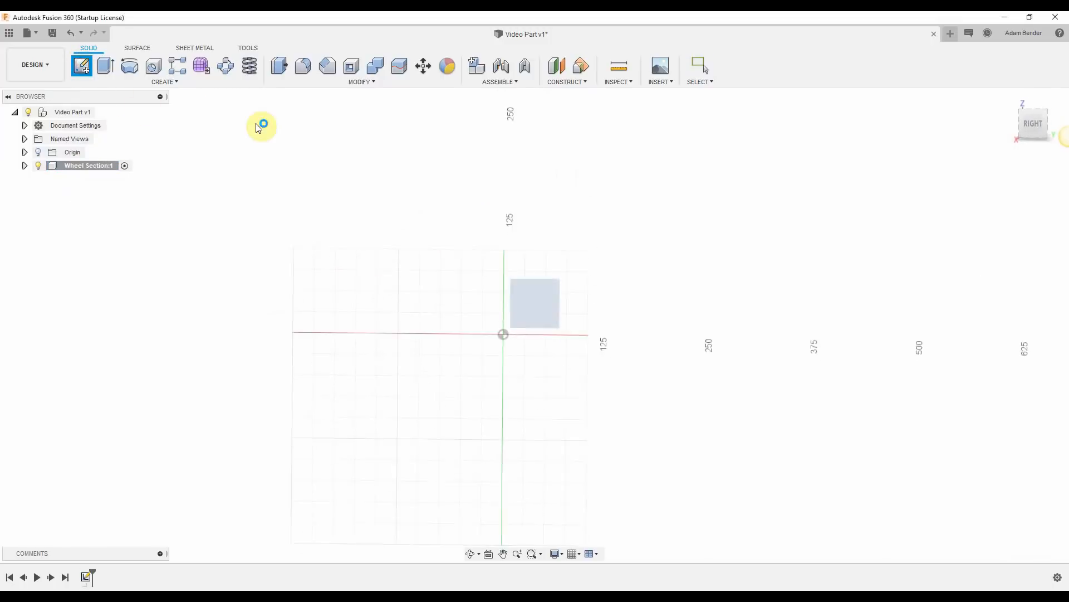
pyautogui.click(81, 66)
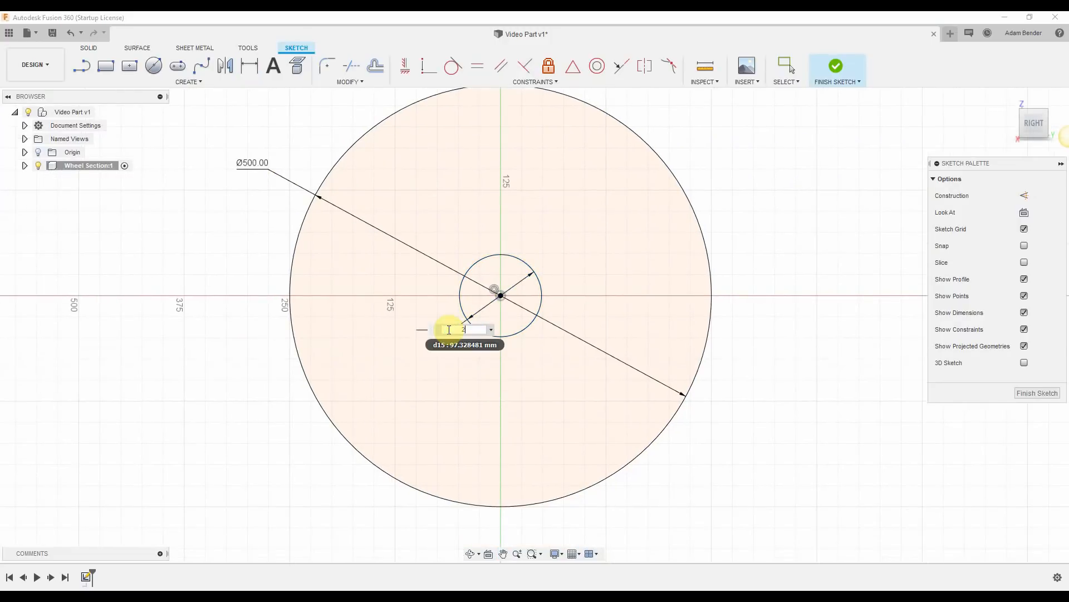
pyautogui.press('Return')
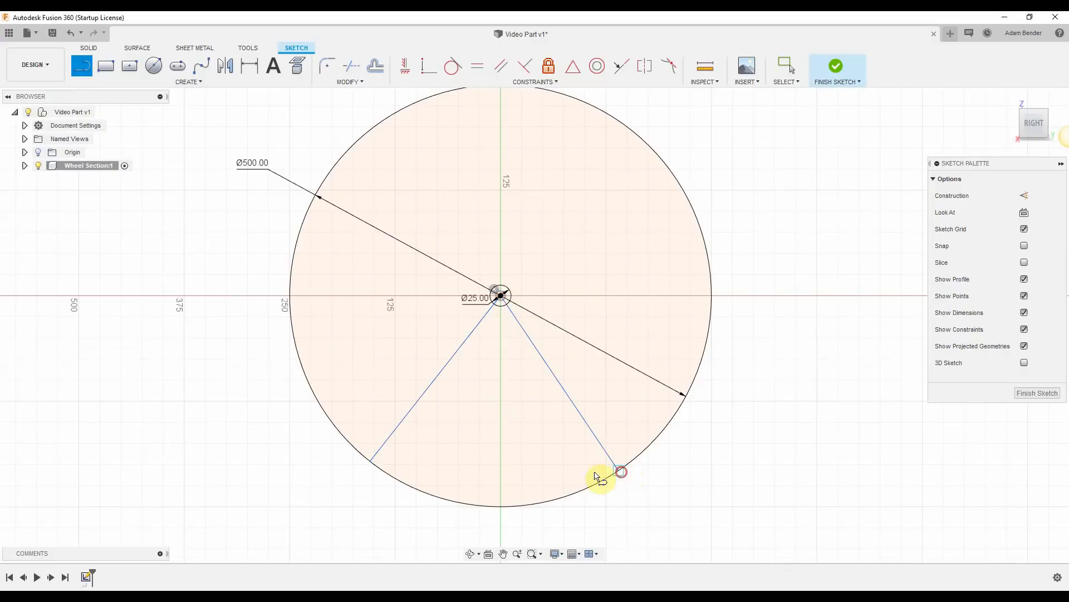
# Close the wedge with a construction line across the radials and extrude it into a solid
pyautogui.click(614, 475)
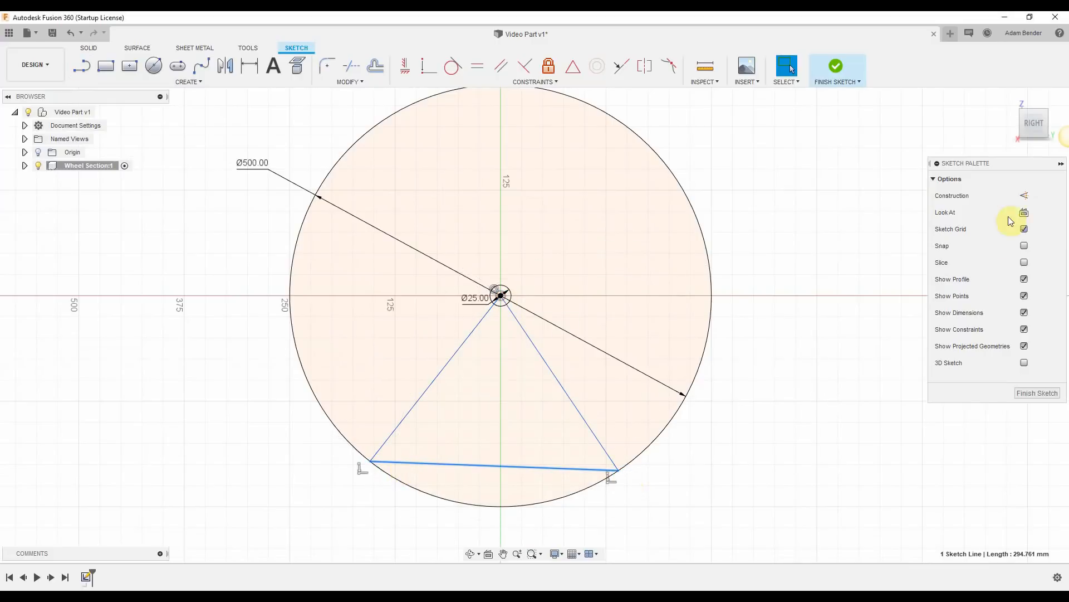
pyautogui.click(1024, 196)
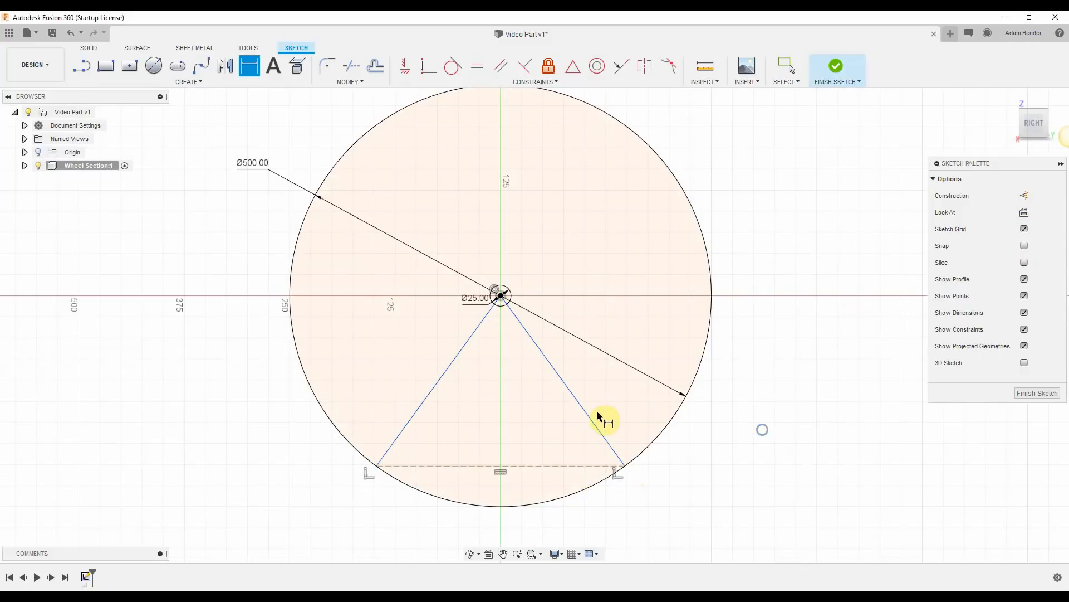
pyautogui.click(606, 419)
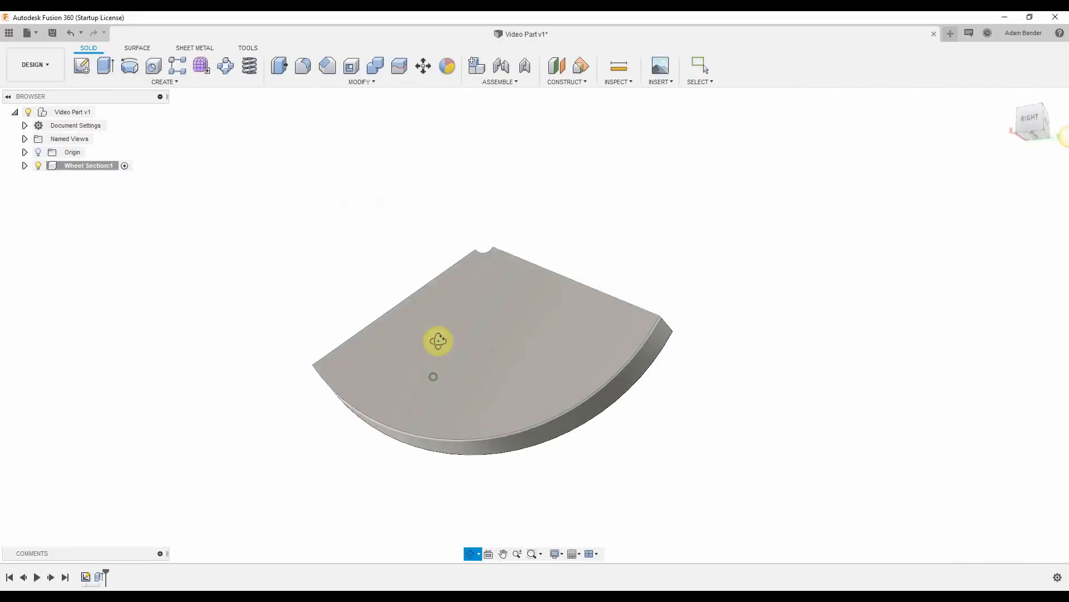
# Move to the Simulation workspace and begin a Fixed constraint for the shape optimization
pyautogui.click(32, 64)
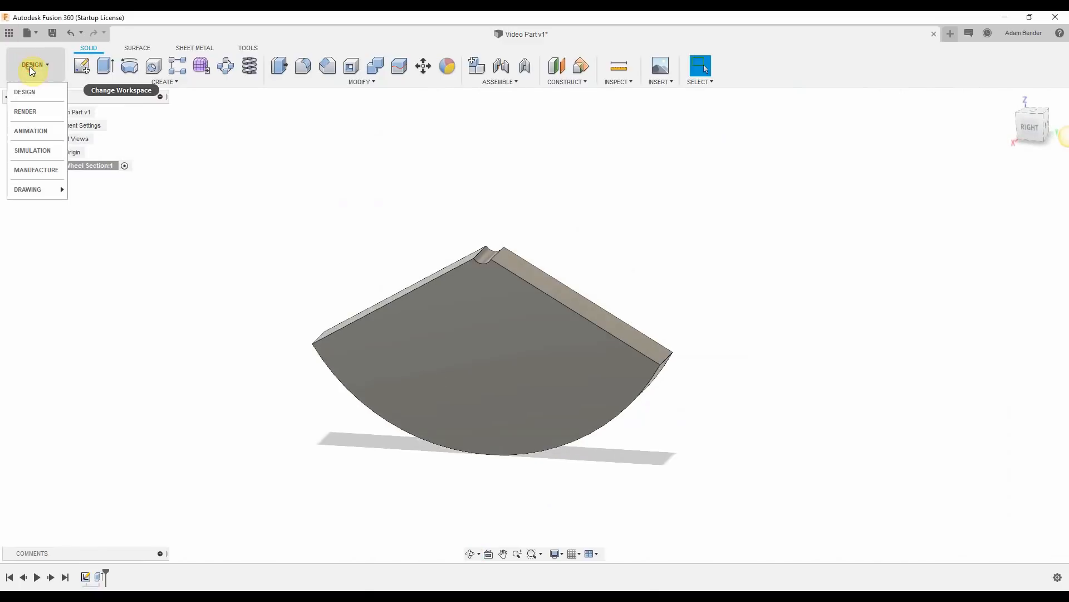
pyautogui.click(32, 150)
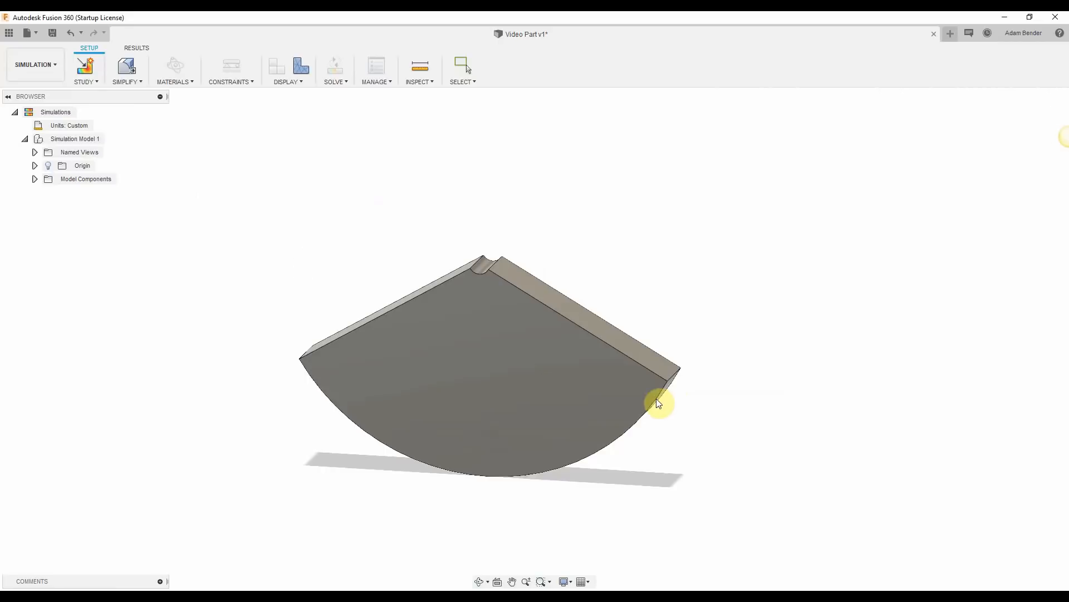
pyautogui.click(230, 68)
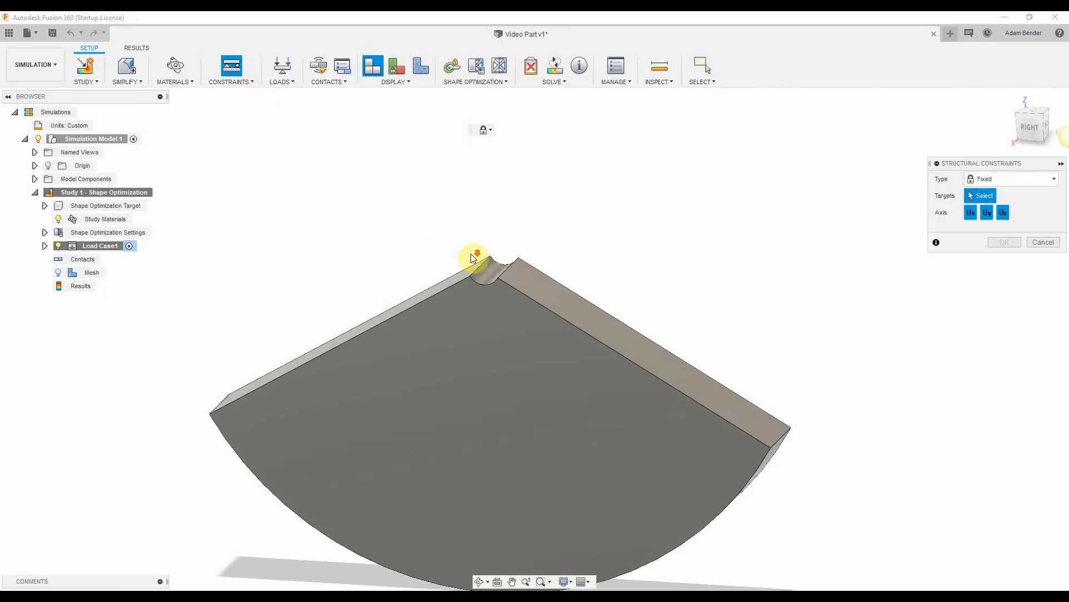
# Fix the hub notch face and start a preserved region around the hub
pyautogui.click(478, 262)
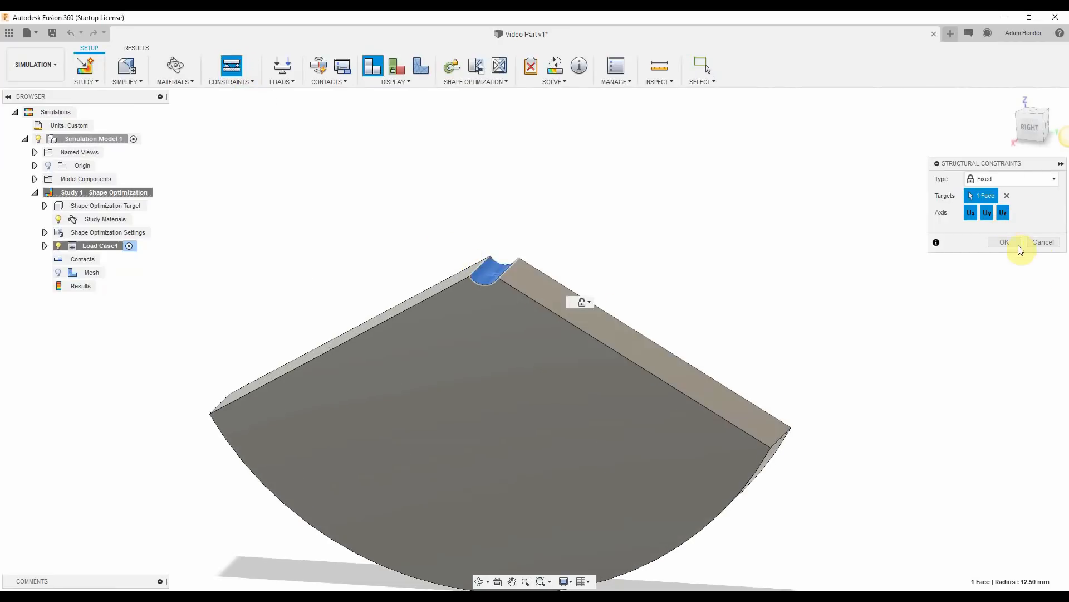
pyautogui.click(1002, 242)
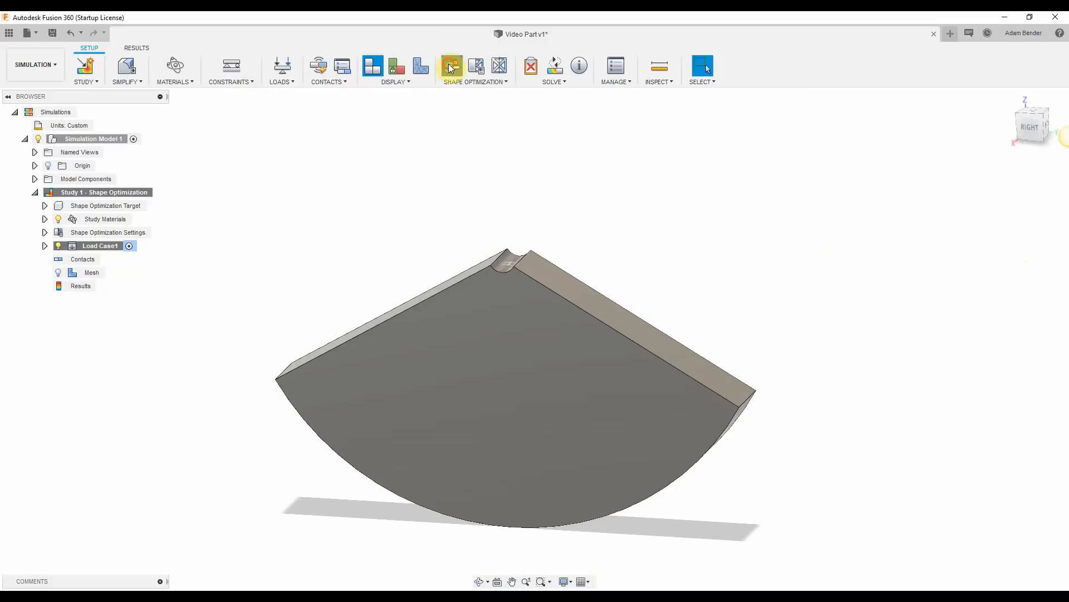
pyautogui.click(452, 66)
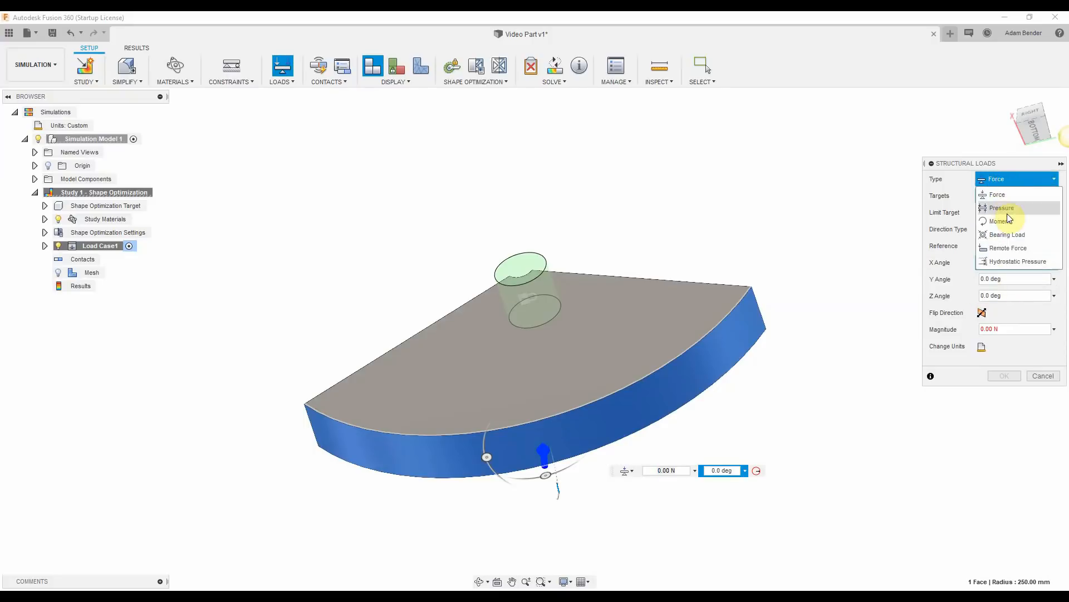
# Apply the rim load and add a vertical symmetry plane through the wedge centre
pyautogui.click(1000, 208)
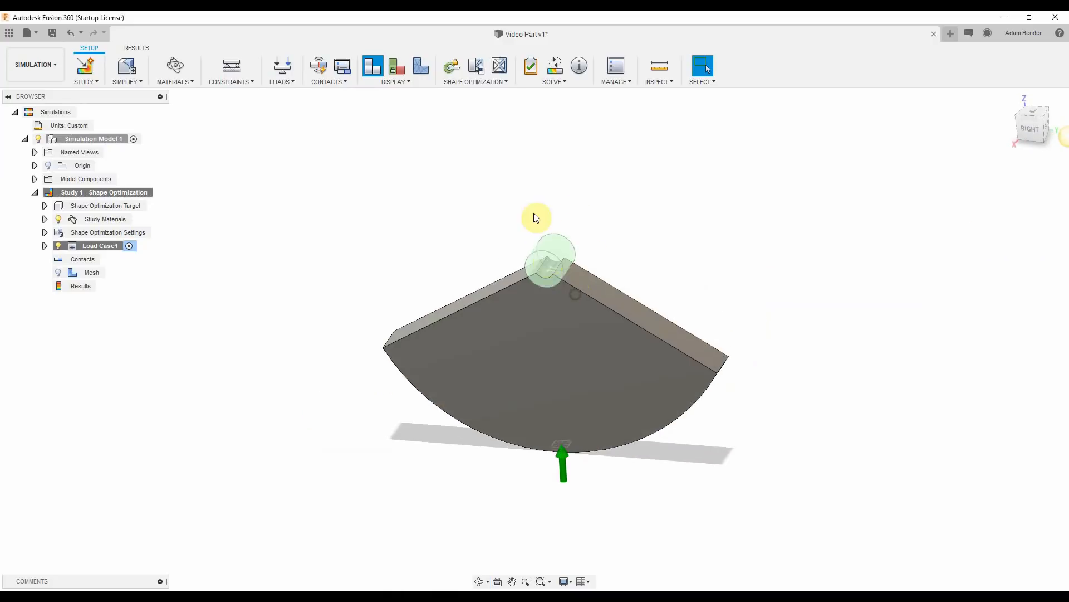
pyautogui.click(499, 64)
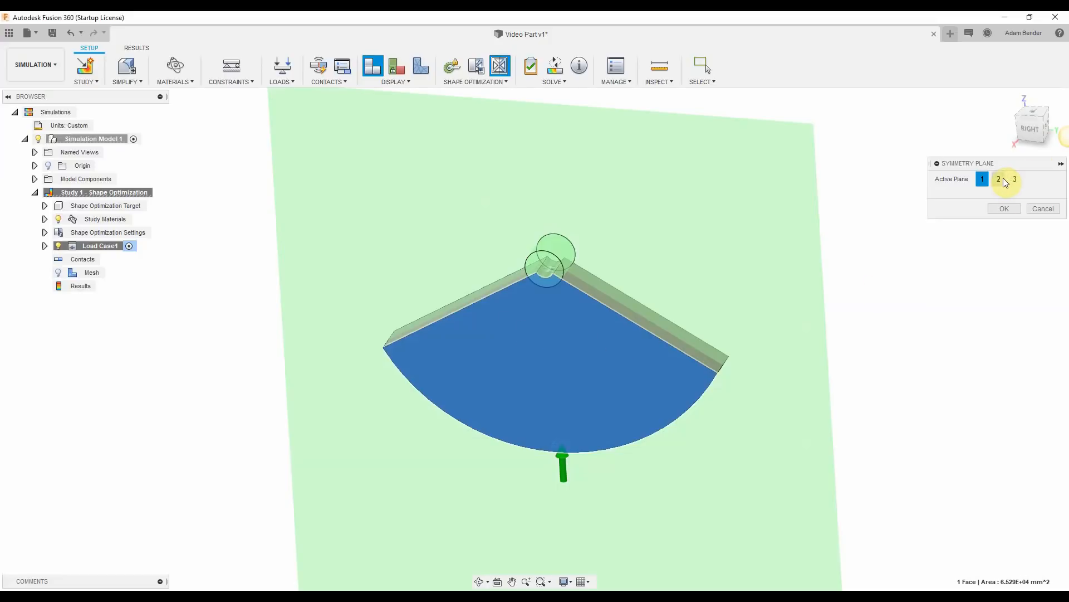
pyautogui.click(1004, 208)
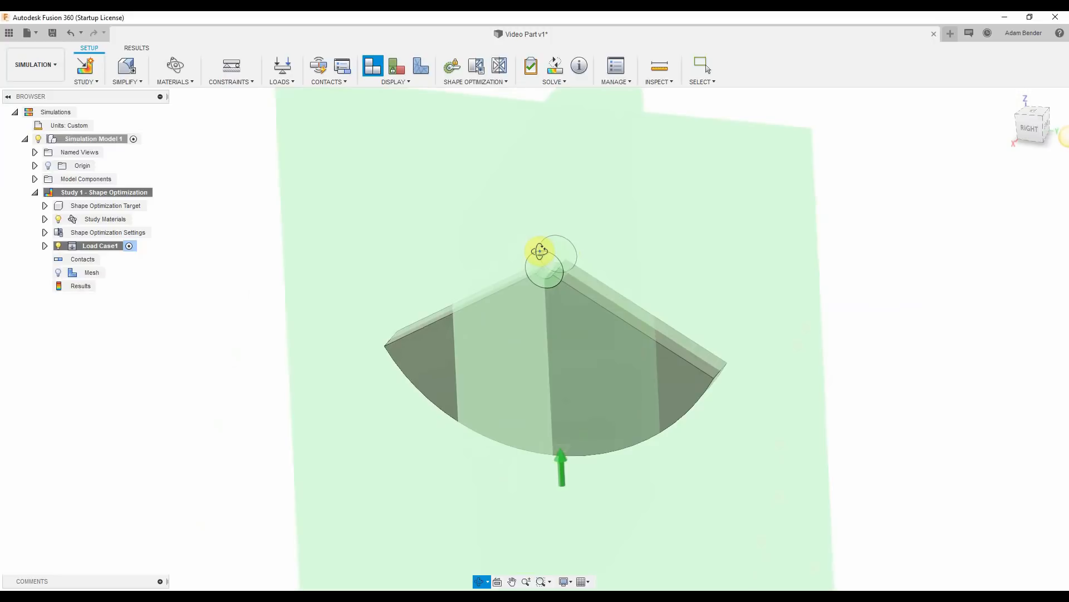
# Adjust the model-based mesh size in Study Settings
pyautogui.click(108, 232)
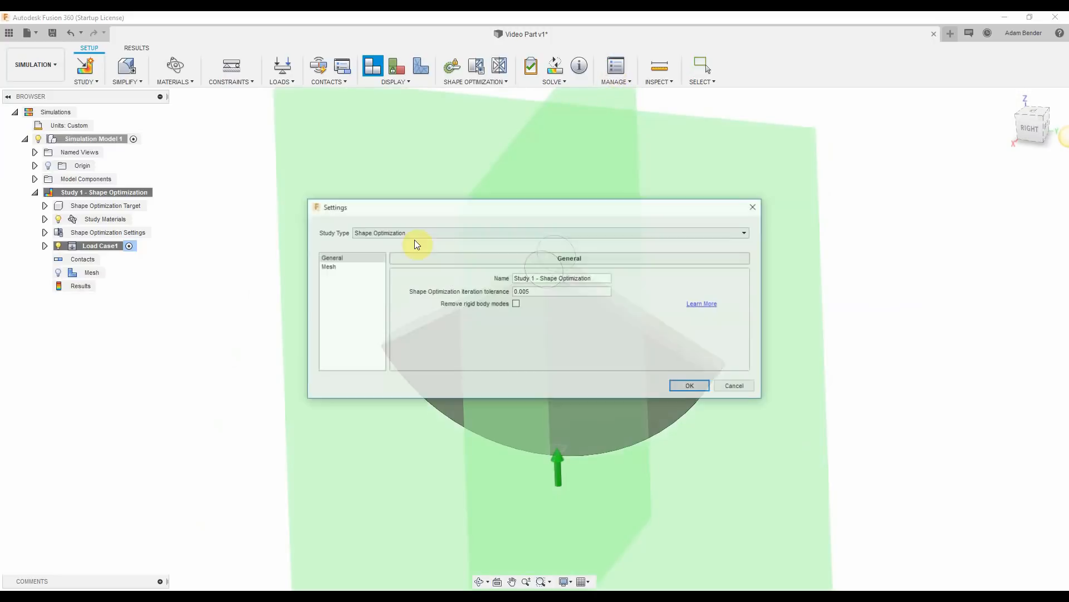
pyautogui.click(328, 267)
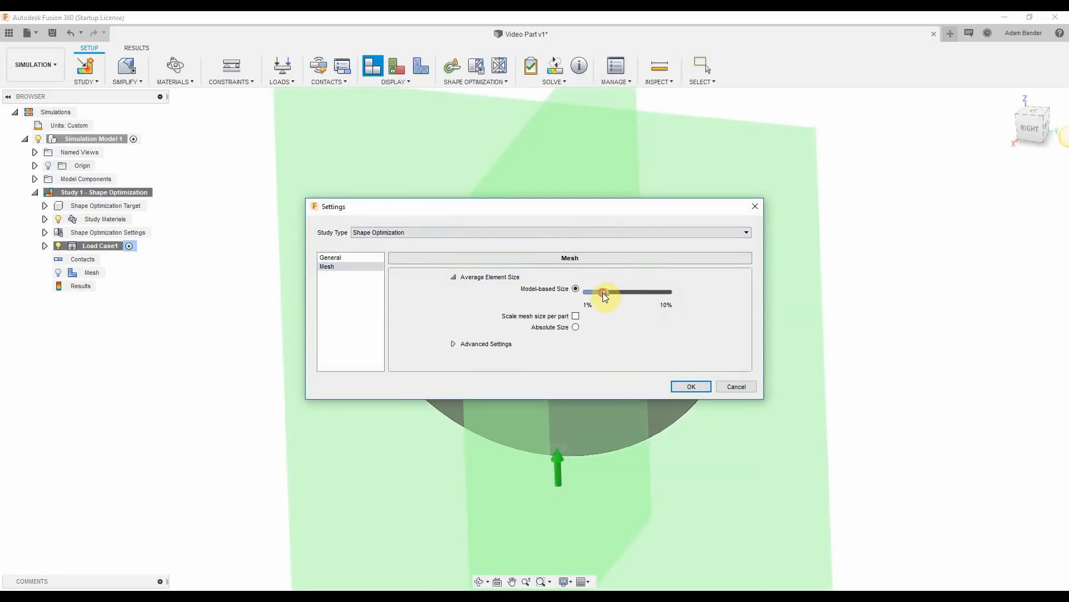
pyautogui.click(691, 387)
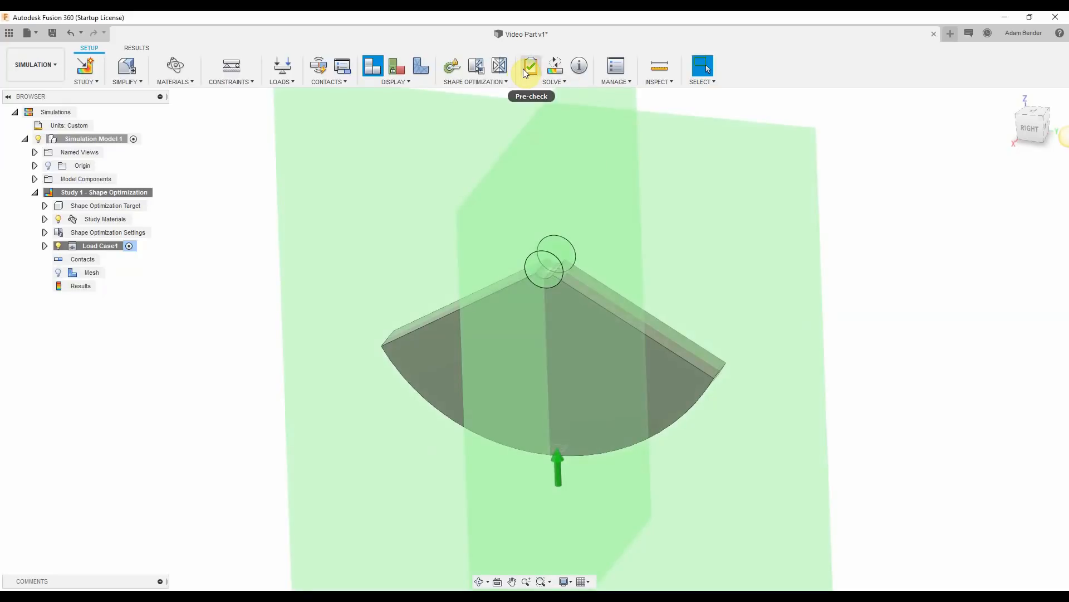
# Solve the shape optimization study on the cloud
pyautogui.click(554, 65)
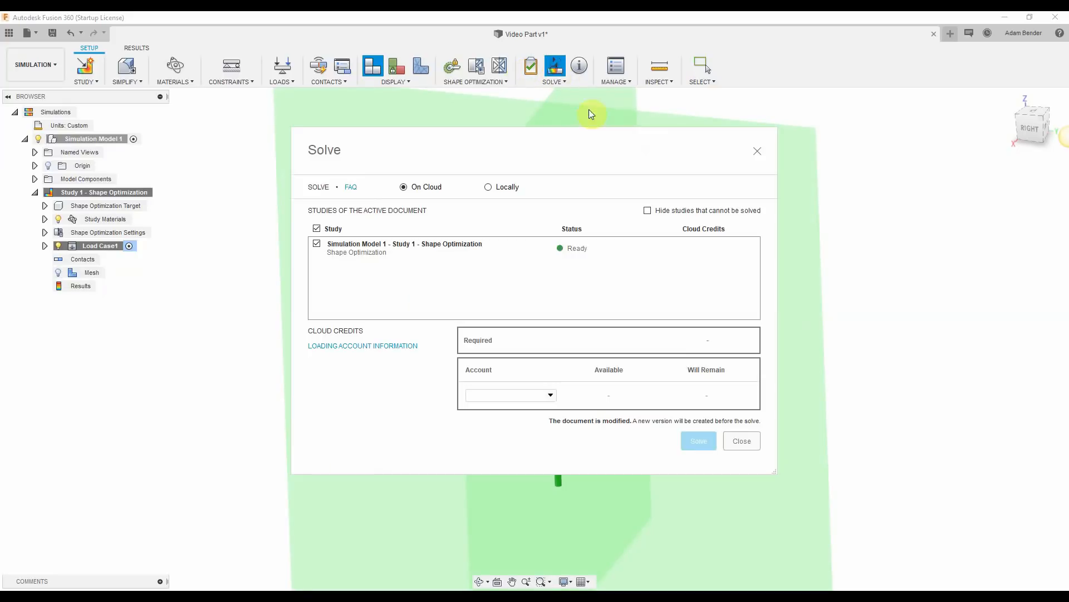
pyautogui.click(698, 440)
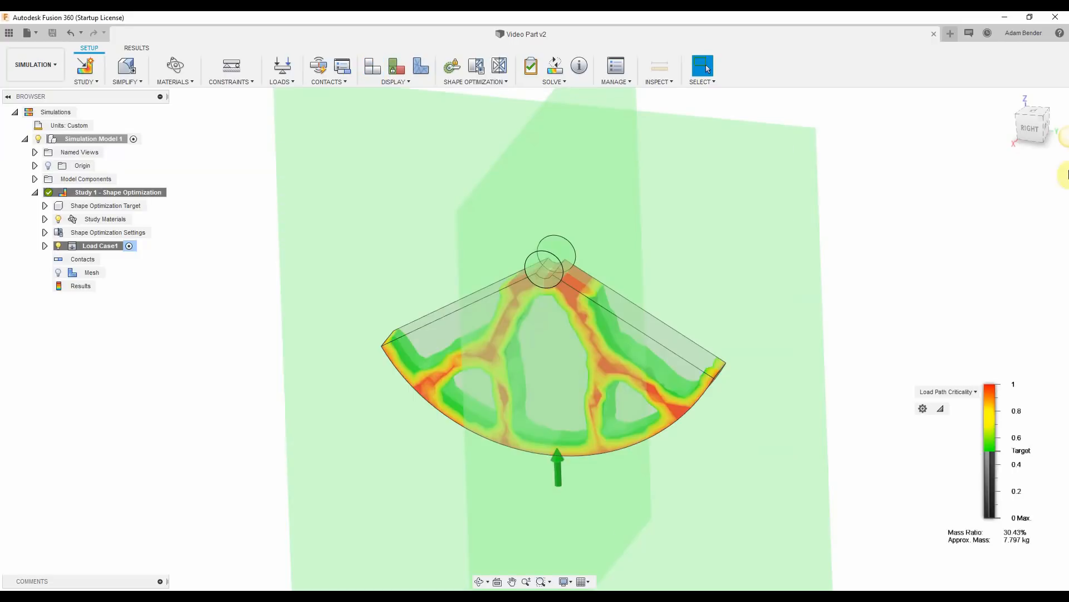
# Promote the 34.99% mass-ratio optimization mesh toward the model workspace
pyautogui.click(45, 232)
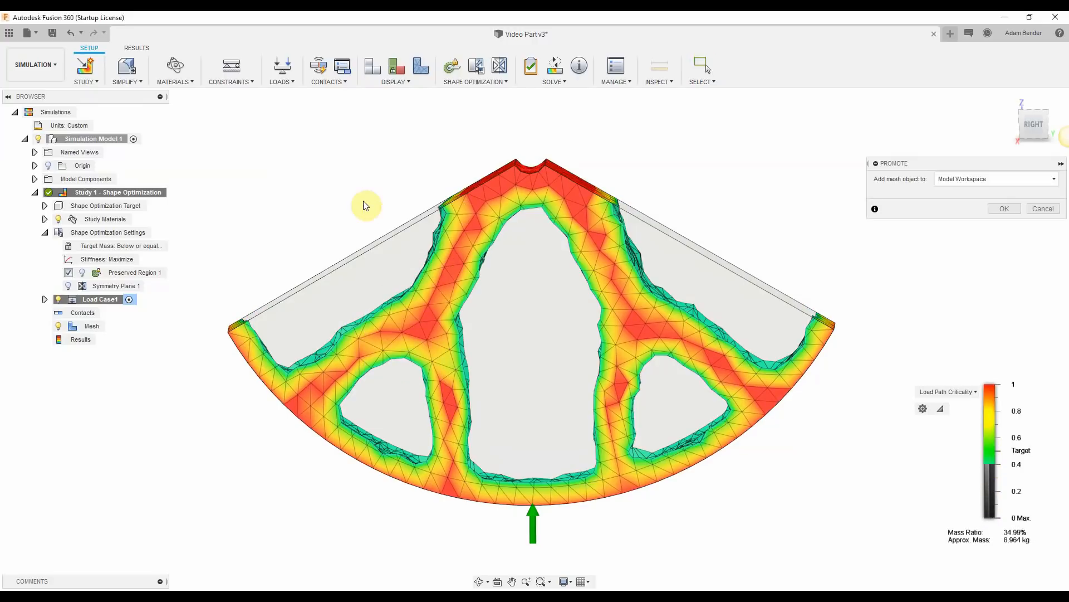
# Place the optimized mesh in the design and create a new Optimized Wheel component
pyautogui.click(1004, 208)
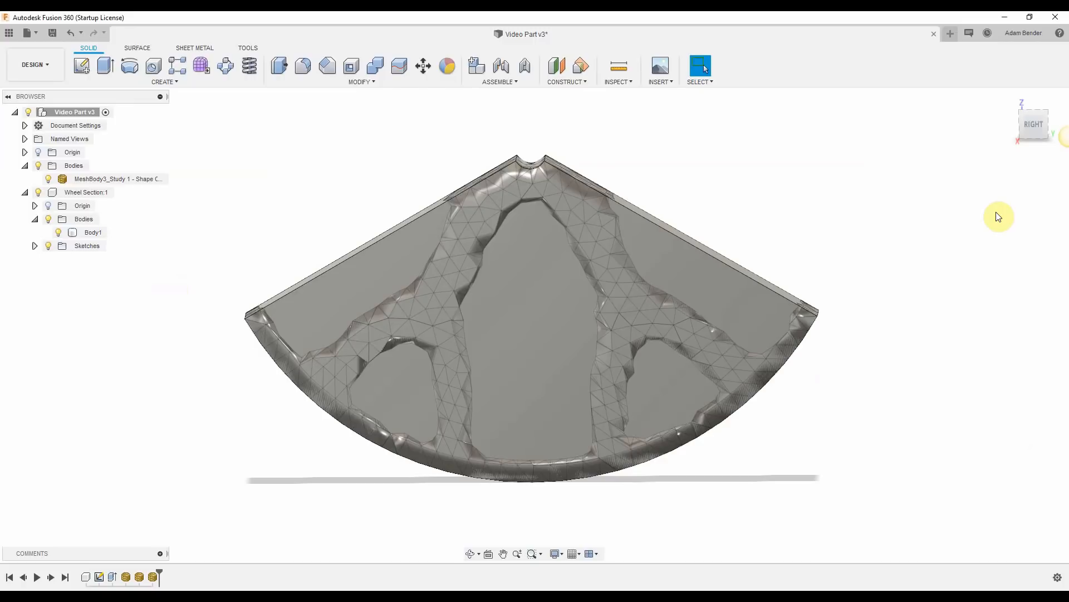
pyautogui.moveTo(34, 210)
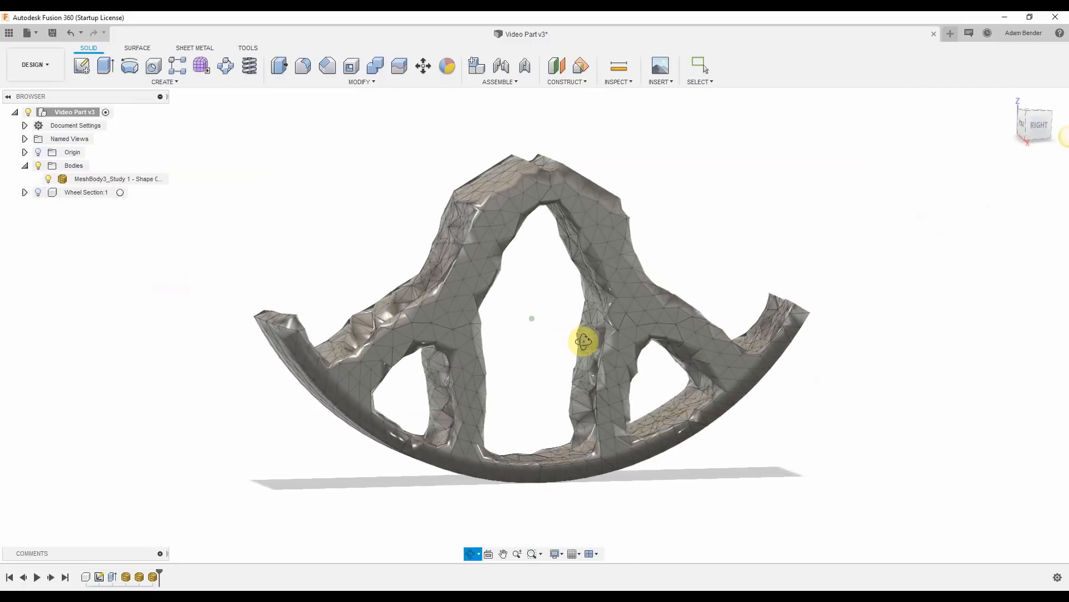
pyautogui.rightClick(74, 111)
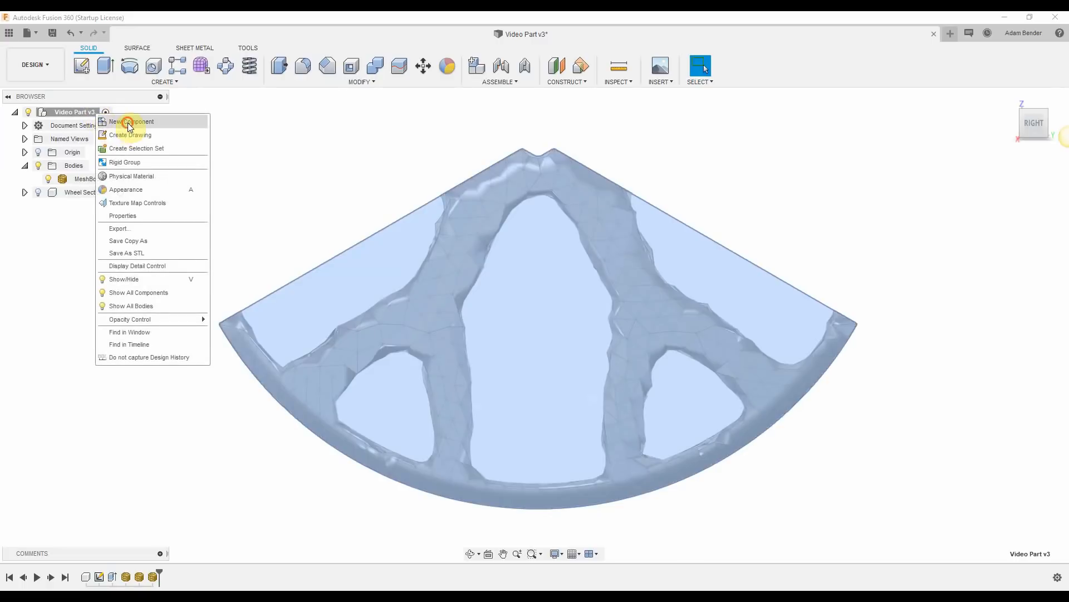
pyautogui.click(132, 121)
pyautogui.write('Optimized Wheel:1')
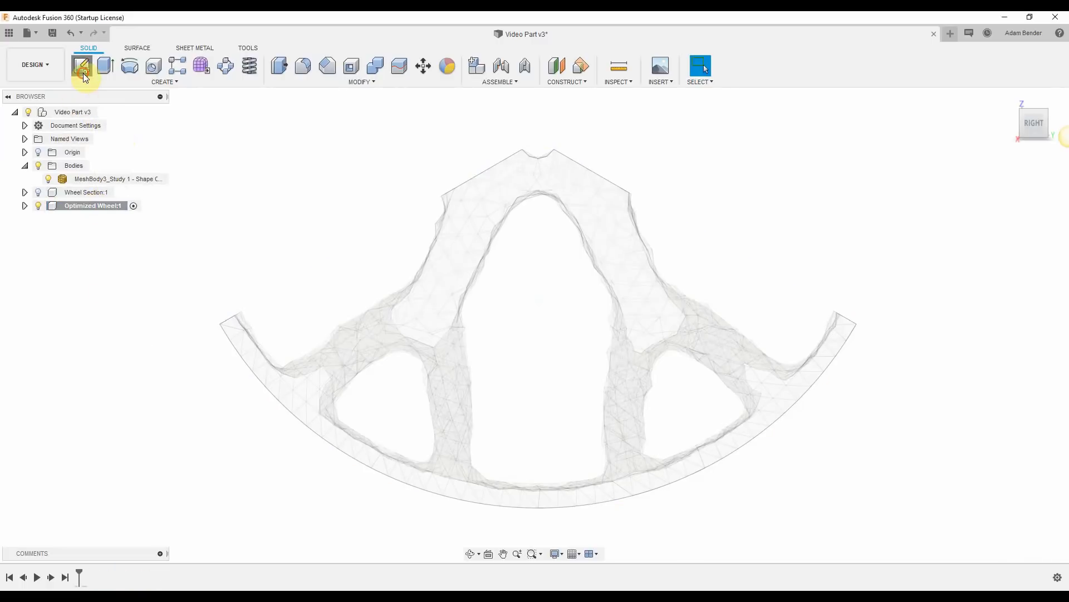
# Trace the left half of the optimized section over the mesh, trimming the stray rim curve
pyautogui.click(82, 66)
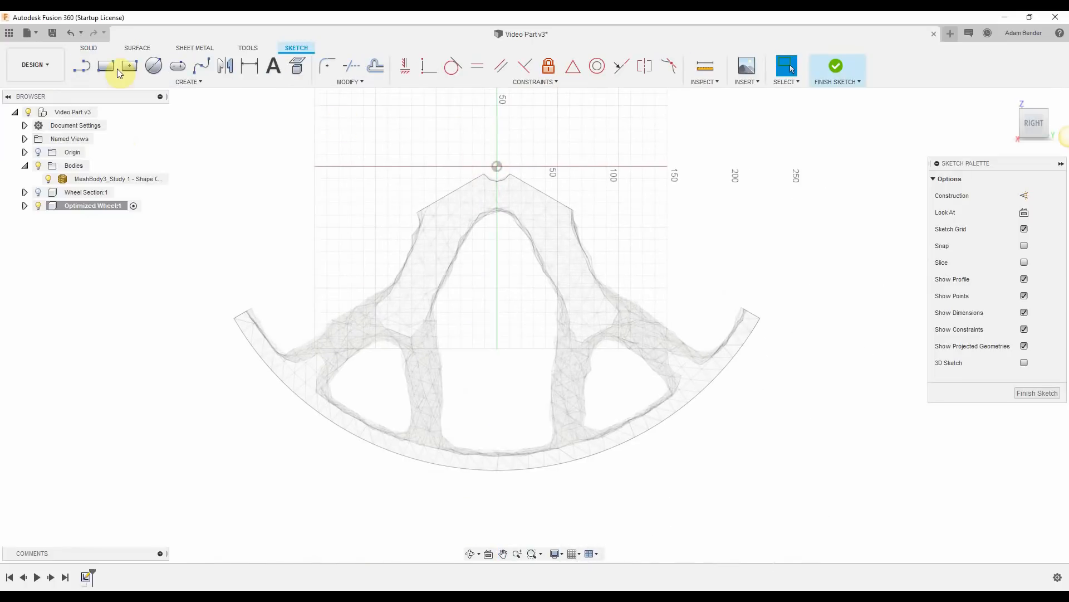
pyautogui.click(82, 66)
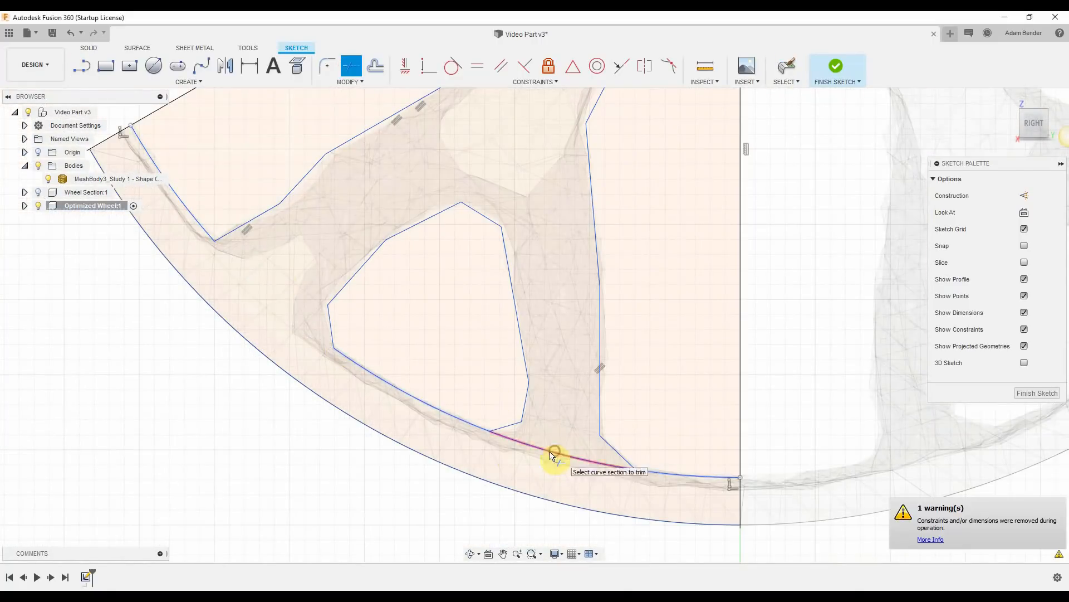
pyautogui.click(837, 69)
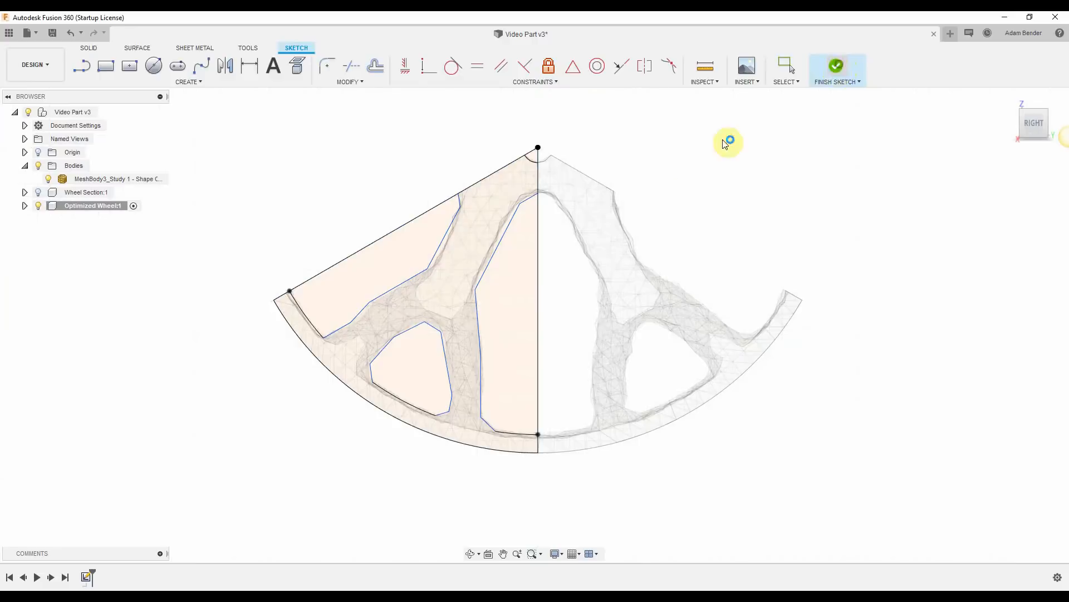
pyautogui.click(836, 66)
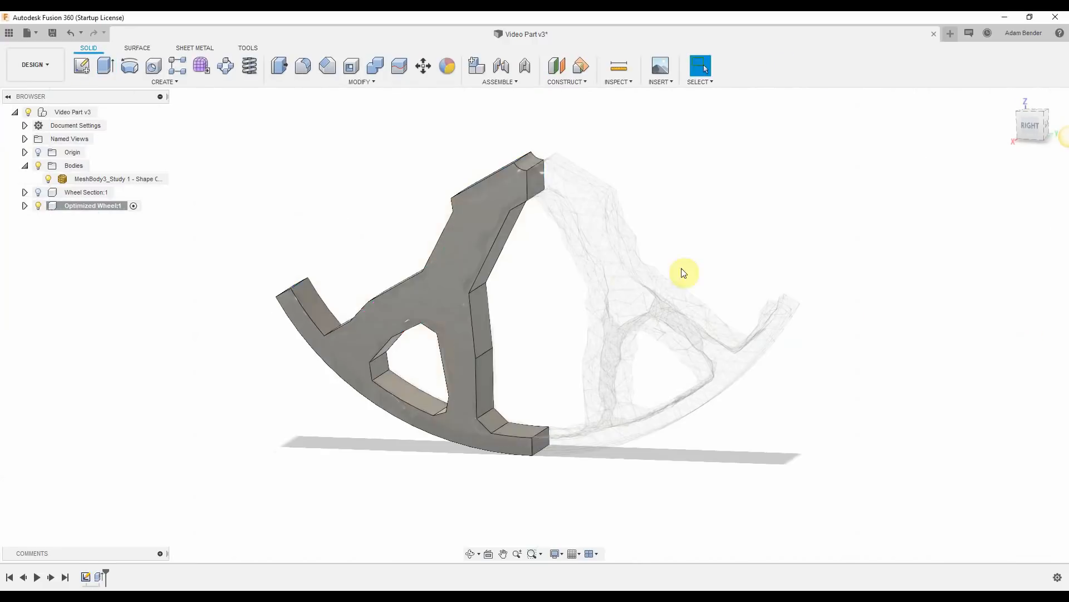
pyautogui.click(303, 66)
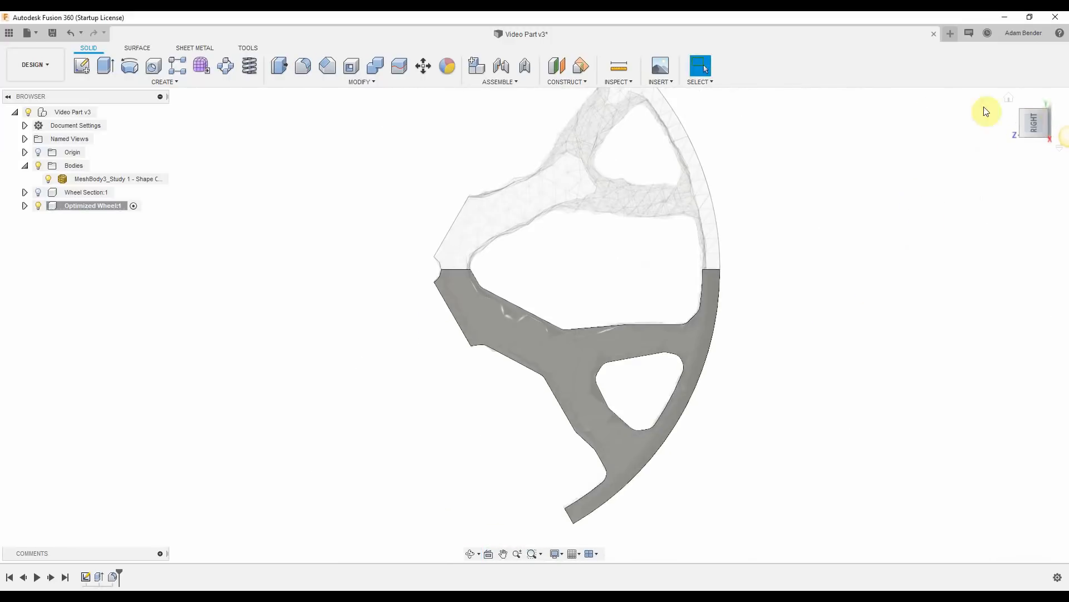
# Mirror the traced half body across the centre plane into a full spoke section
pyautogui.write('mirr')
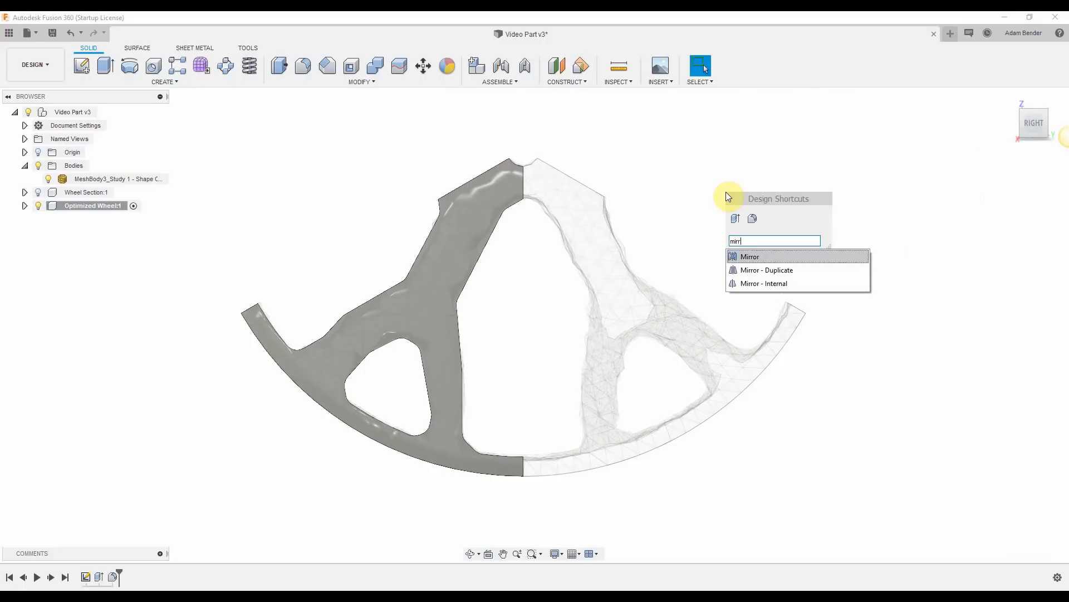
pyautogui.click(750, 256)
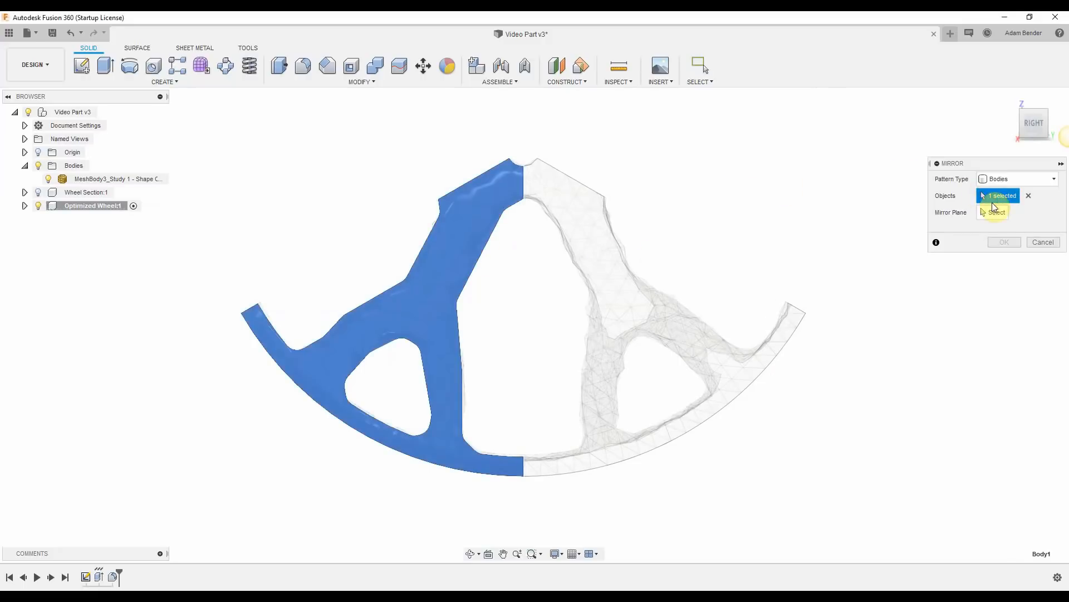
pyautogui.click(1004, 242)
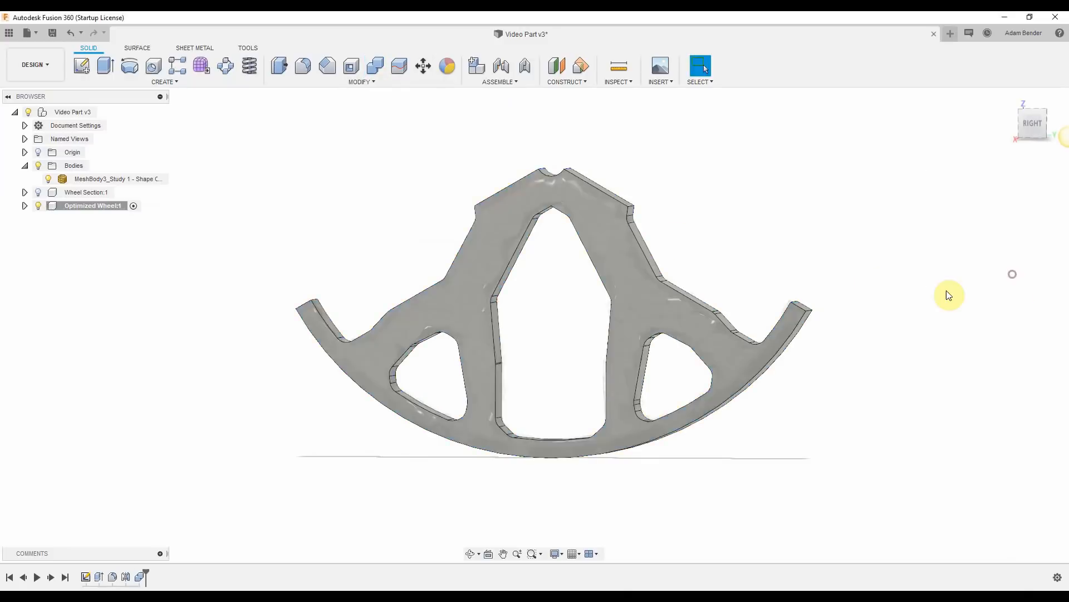
pyautogui.write('patt')
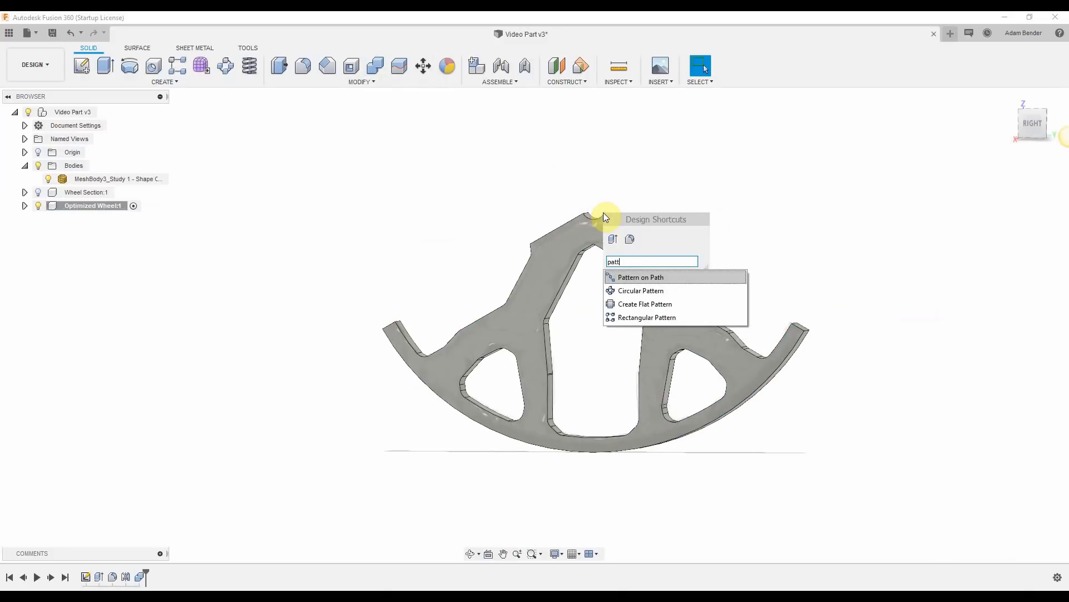
# Circular-pattern the section around the hub axis and join all copies into one wheel
pyautogui.click(640, 290)
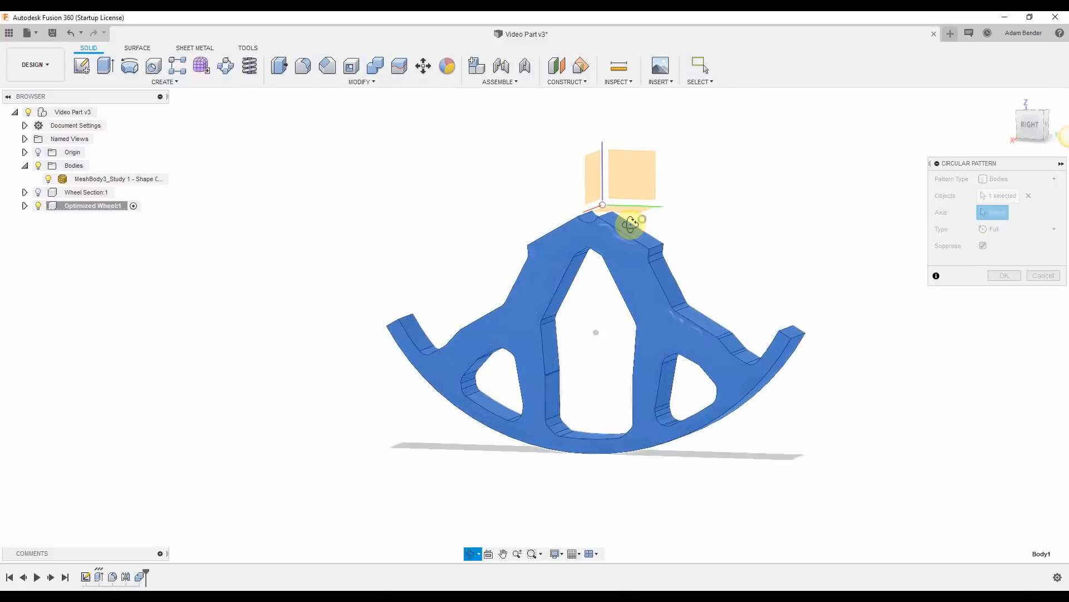
pyautogui.click(1004, 276)
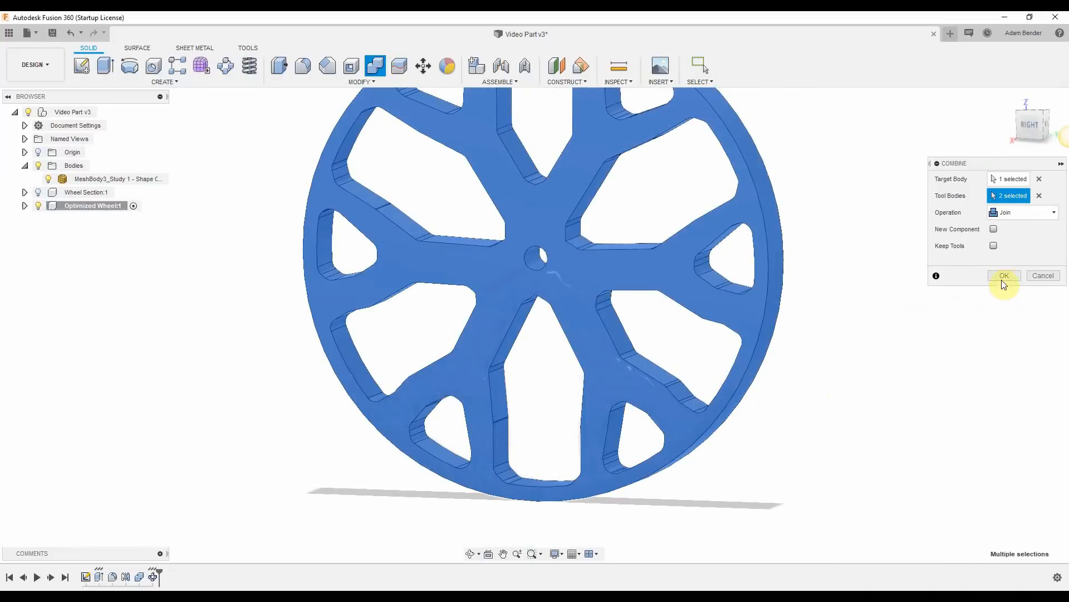
pyautogui.click(1004, 276)
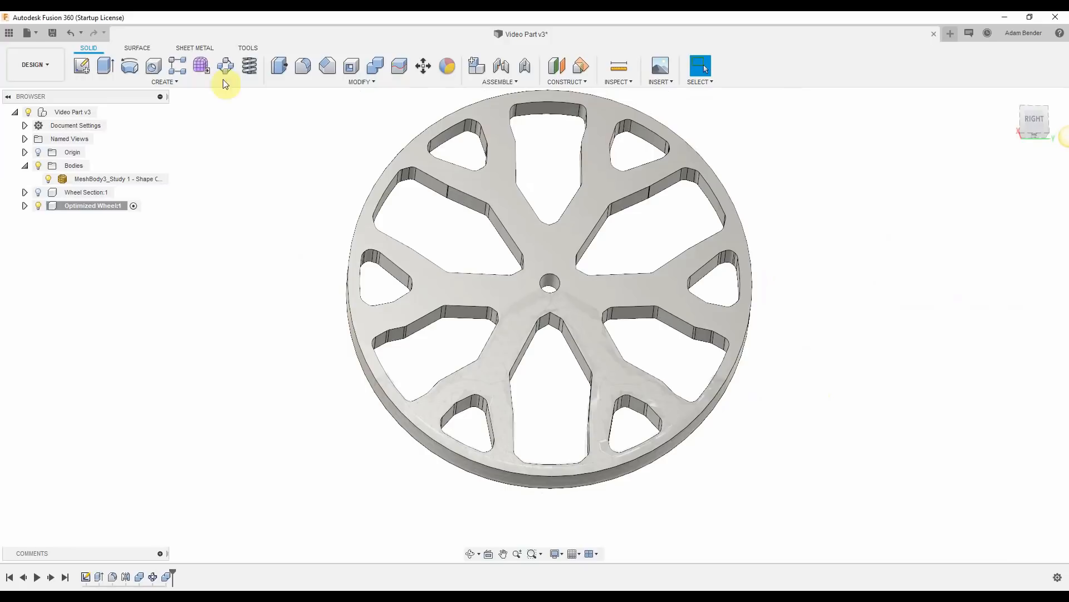
# Save the wheel as version 7 and start the local Study 4 static stress solve
pyautogui.click(303, 66)
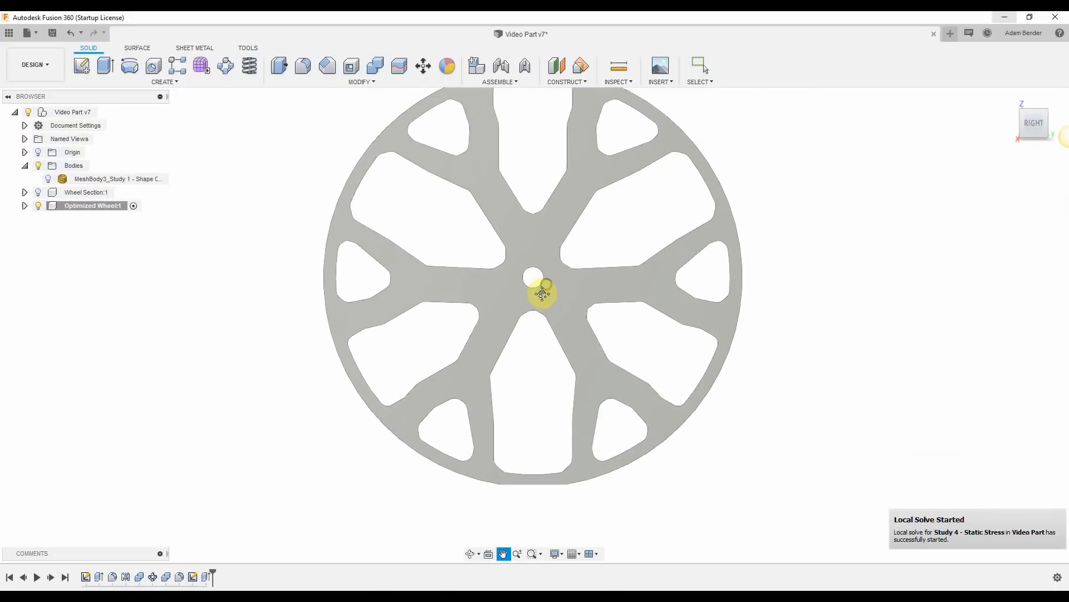
# Assign a new physical material to the wheel body via the 'mat' search
pyautogui.write('mat')
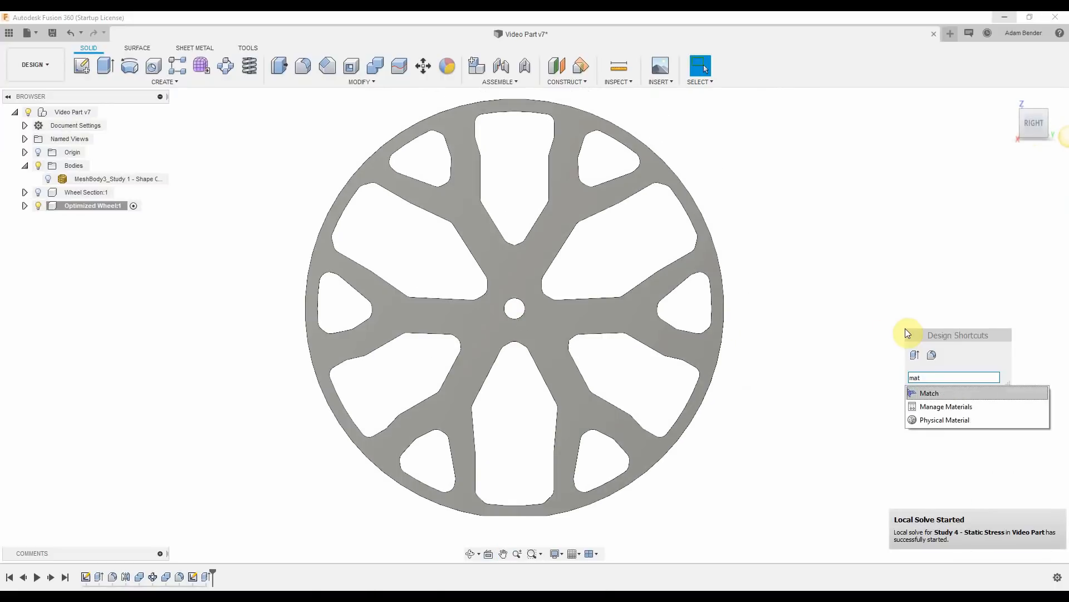
pyautogui.click(945, 420)
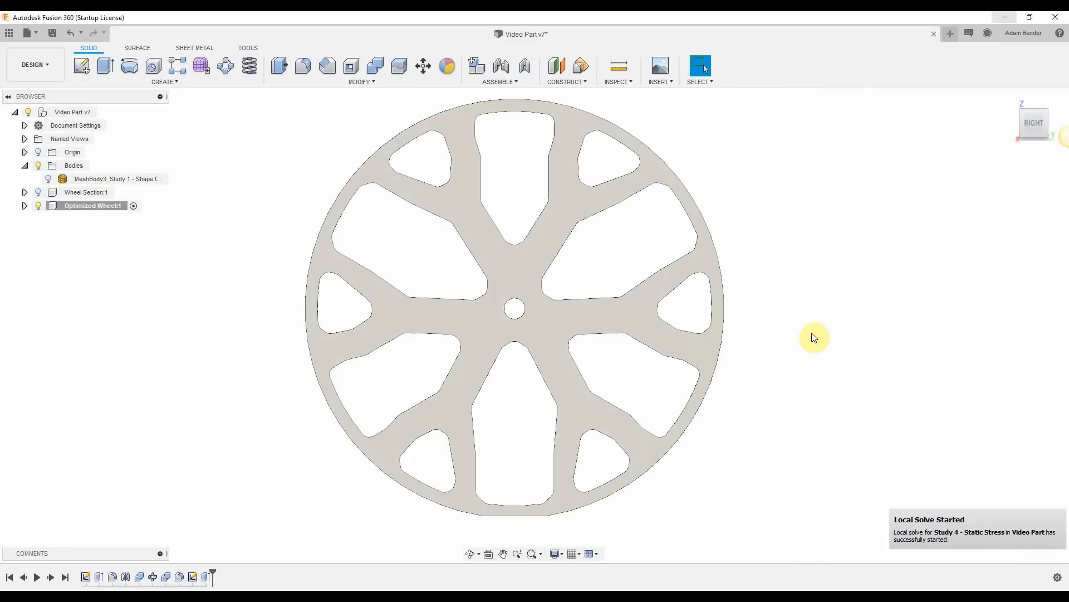
pyautogui.moveTo(34, 65)
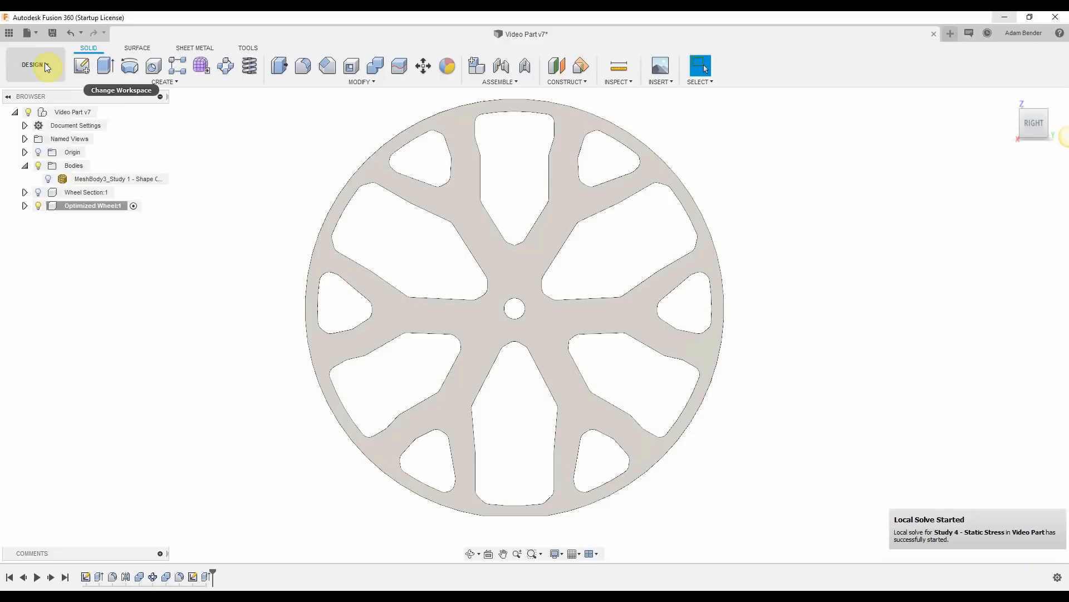
# In the Simulation workspace, apply a 2000 N bearing load to the hub bore face
pyautogui.click(35, 65)
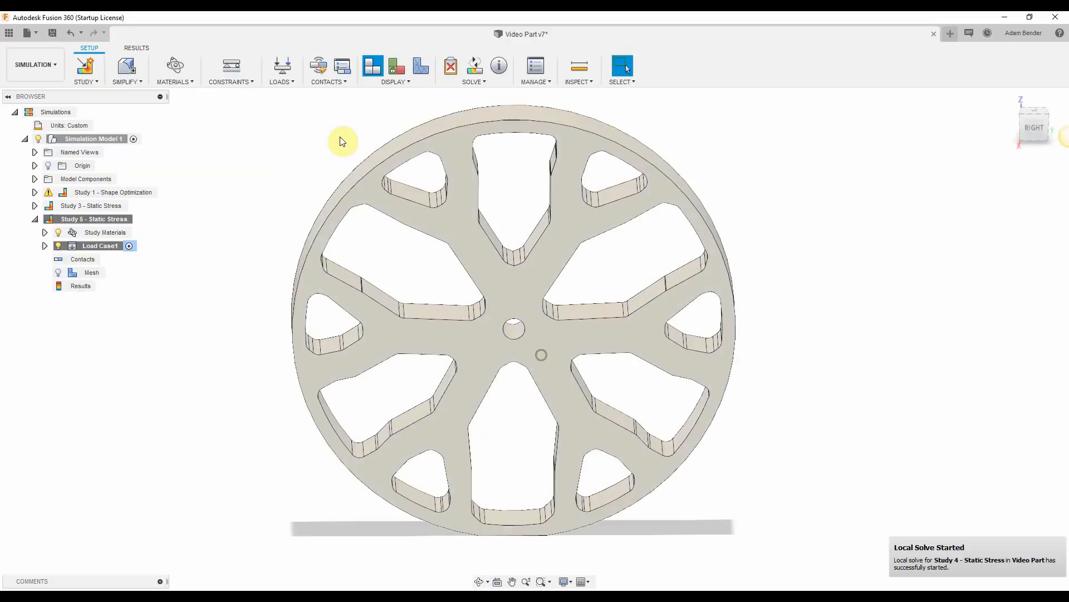
pyautogui.click(1052, 179)
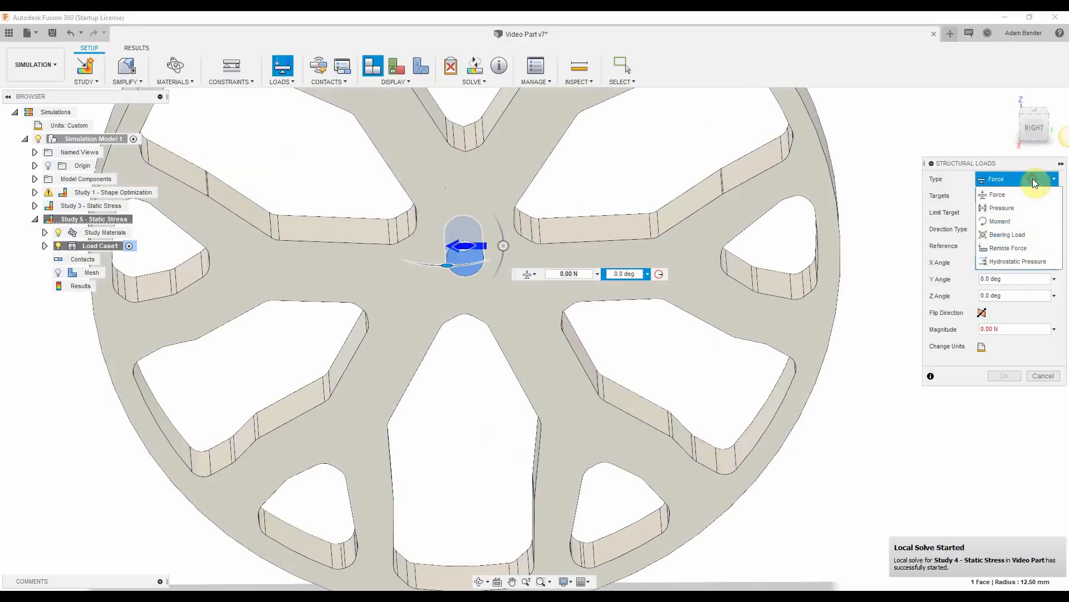
pyautogui.click(1007, 235)
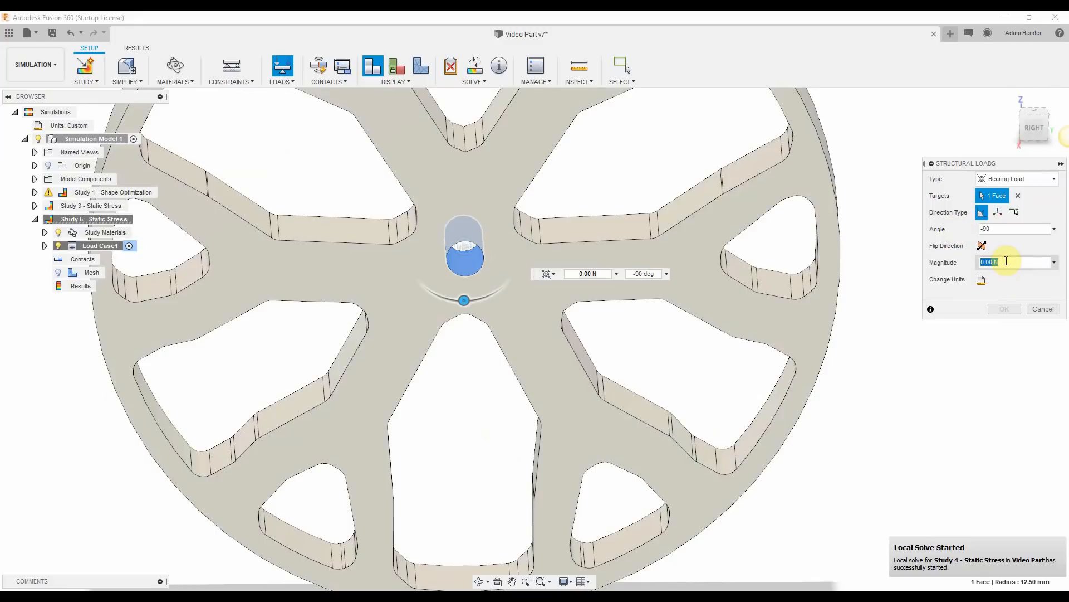
pyautogui.write('2000')
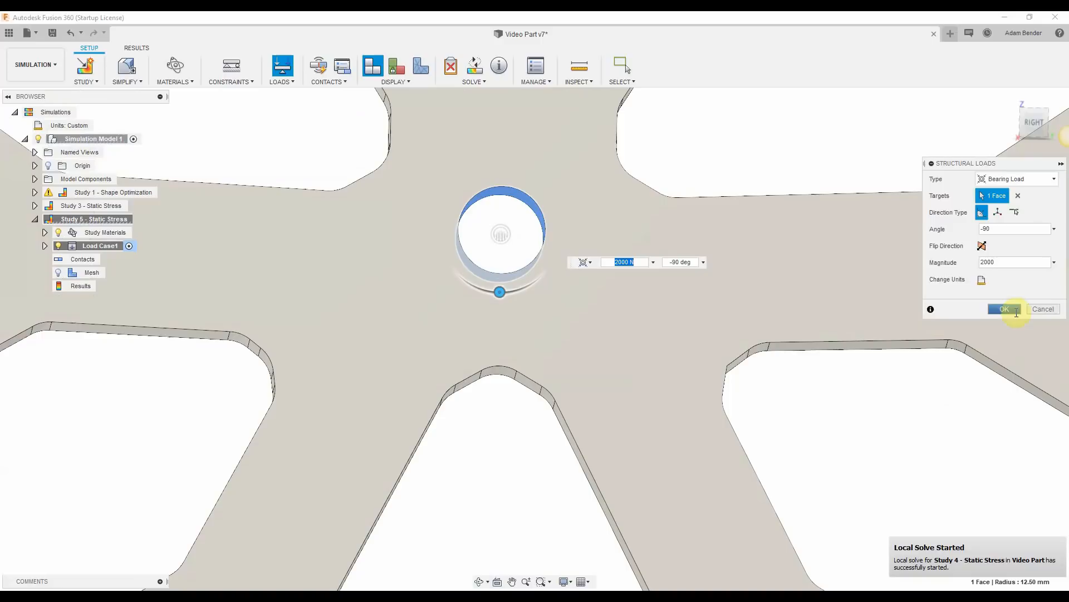
pyautogui.click(1003, 309)
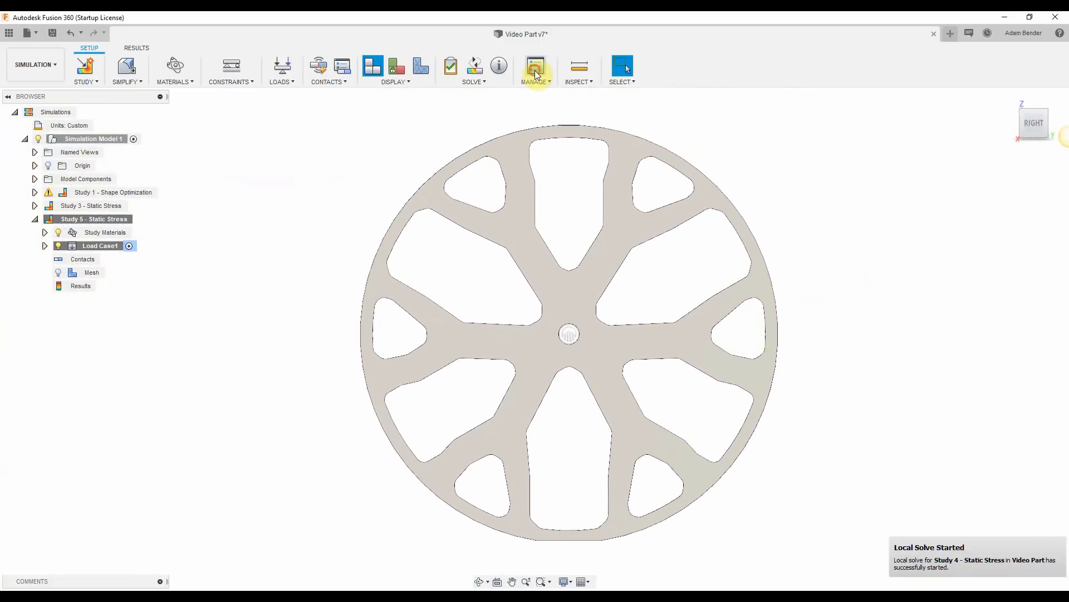
# Accept the study mesh settings and finish the local solve of Study 5
pyautogui.click(536, 65)
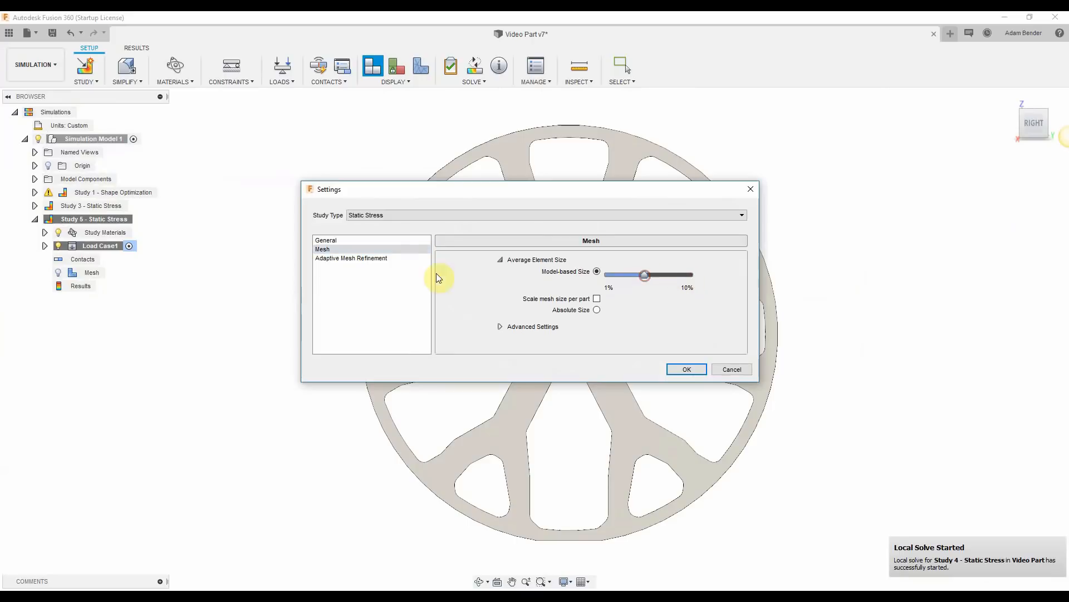
pyautogui.click(687, 369)
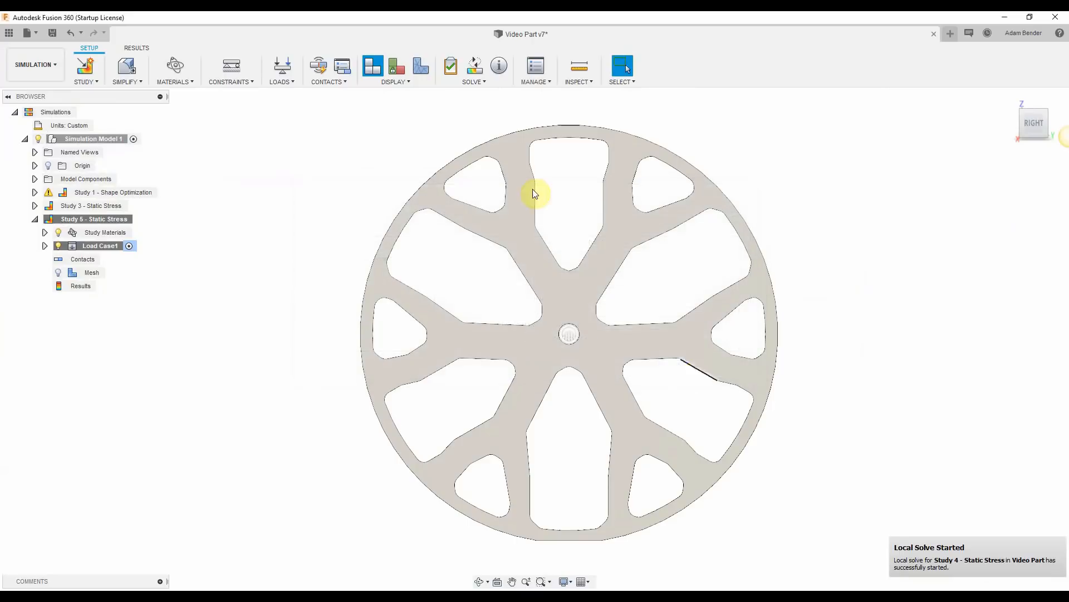
pyautogui.moveTo(469, 101)
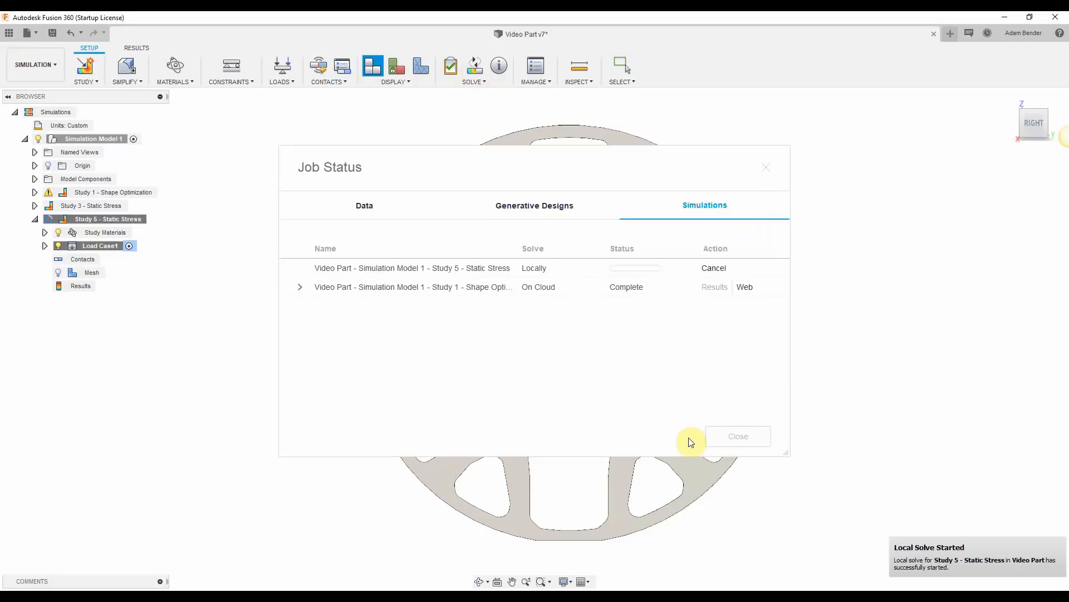
pyautogui.click(738, 436)
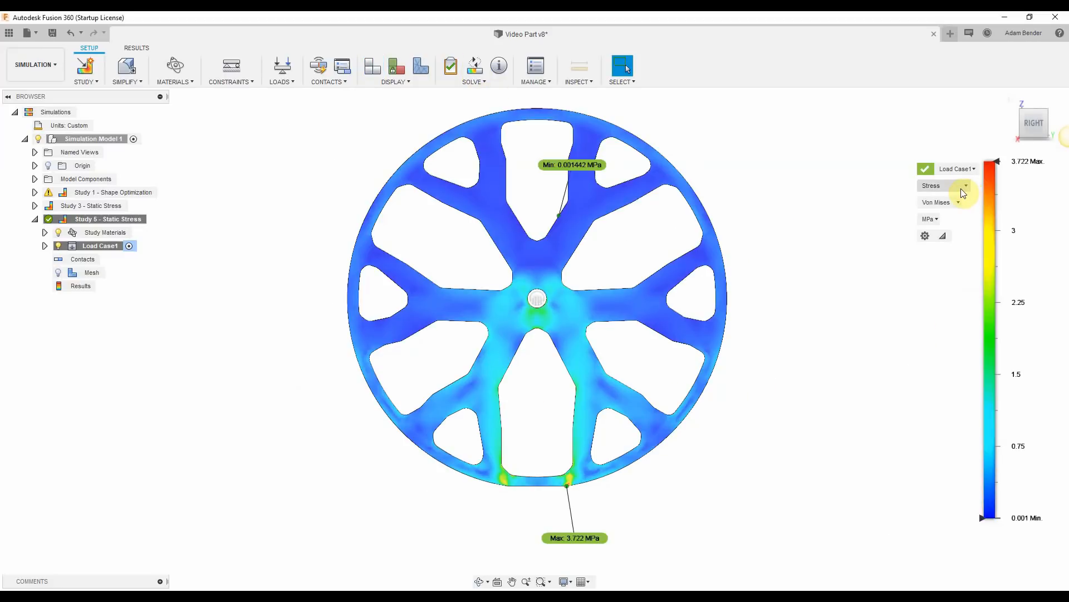
# Check the displacement results (max 0.1936 mm), then return to von Mises stress
pyautogui.click(965, 186)
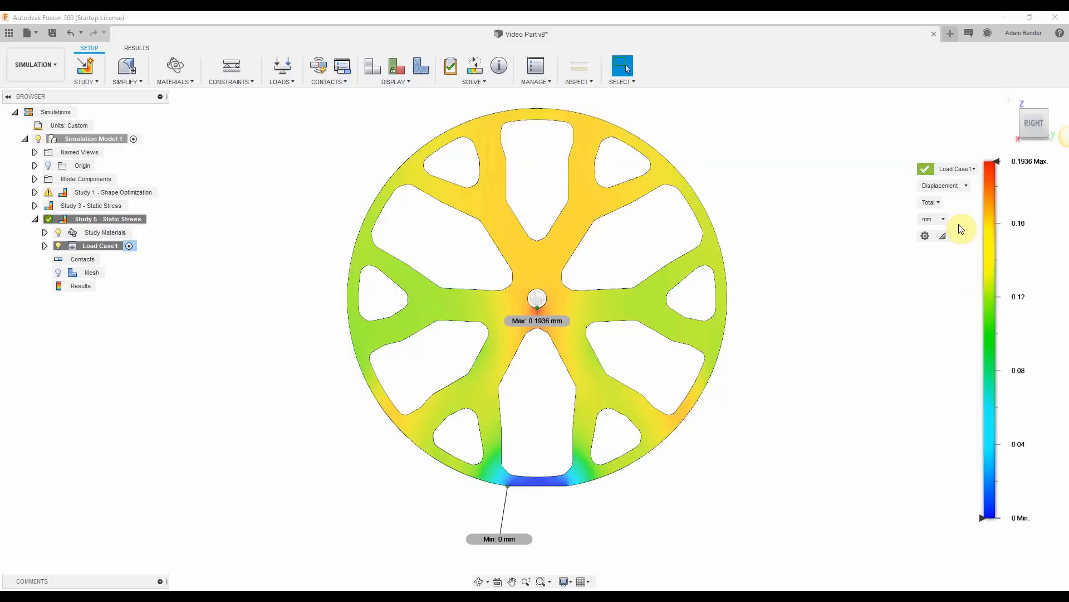
pyautogui.click(944, 185)
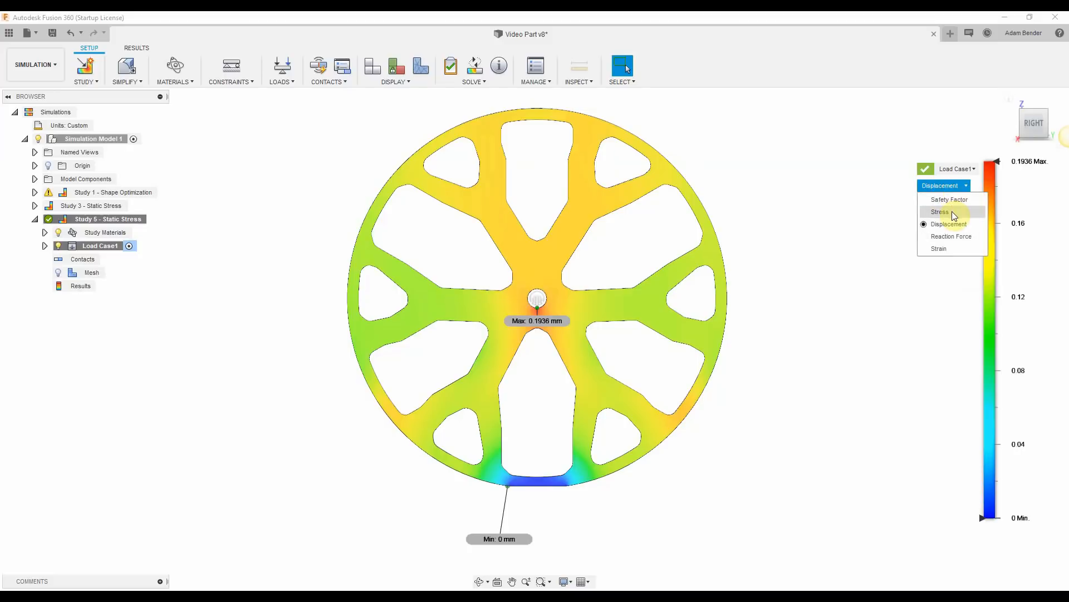
pyautogui.click(940, 212)
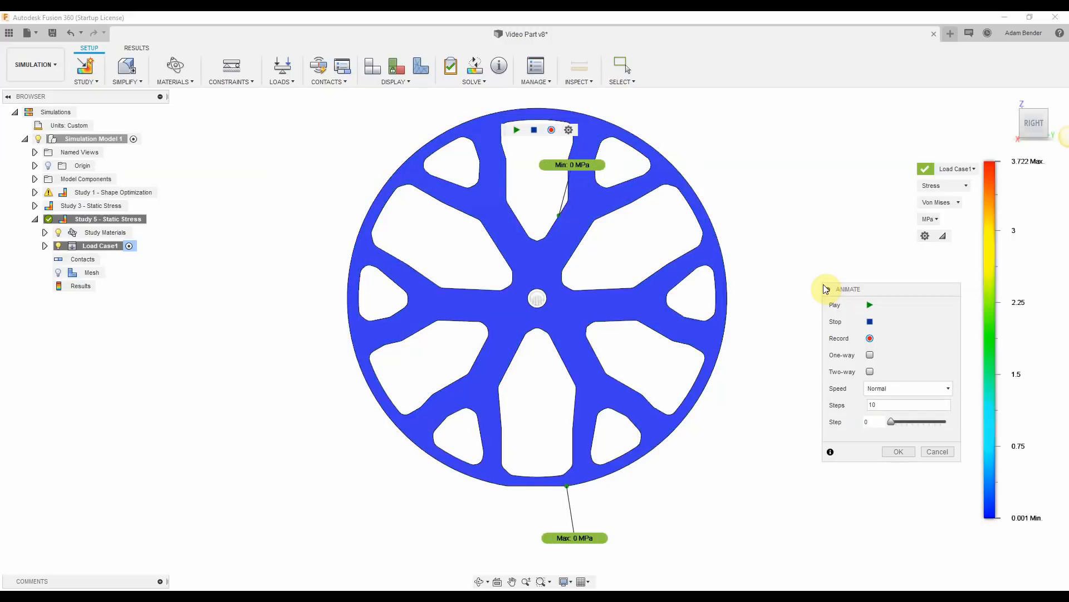
# Play the results animation at fastest speed and cycle it between stress and displacement
pyautogui.click(906, 388)
pyautogui.write('20')
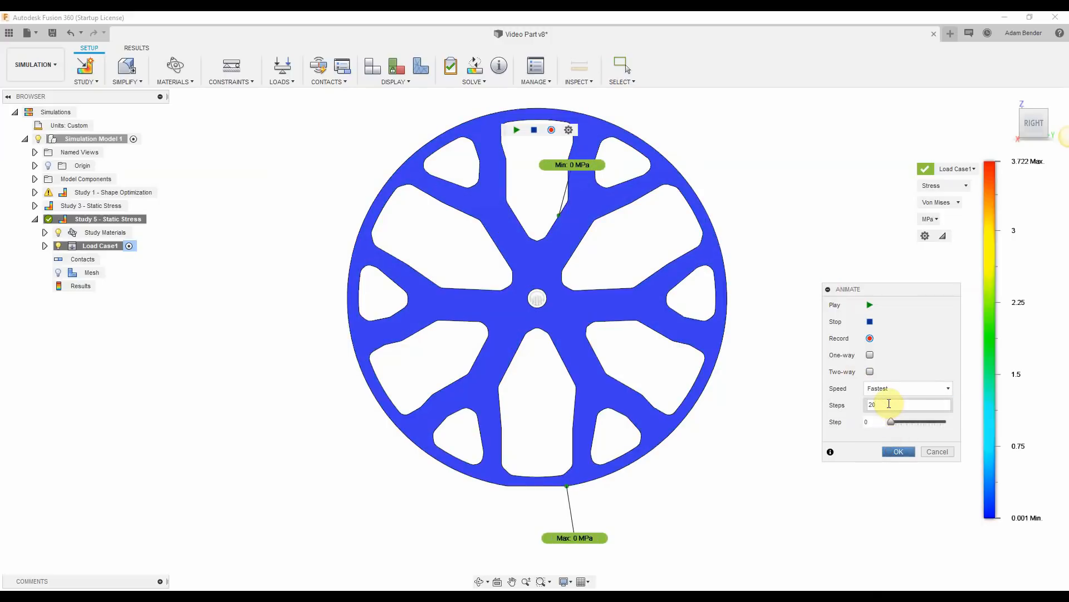
pyautogui.click(870, 304)
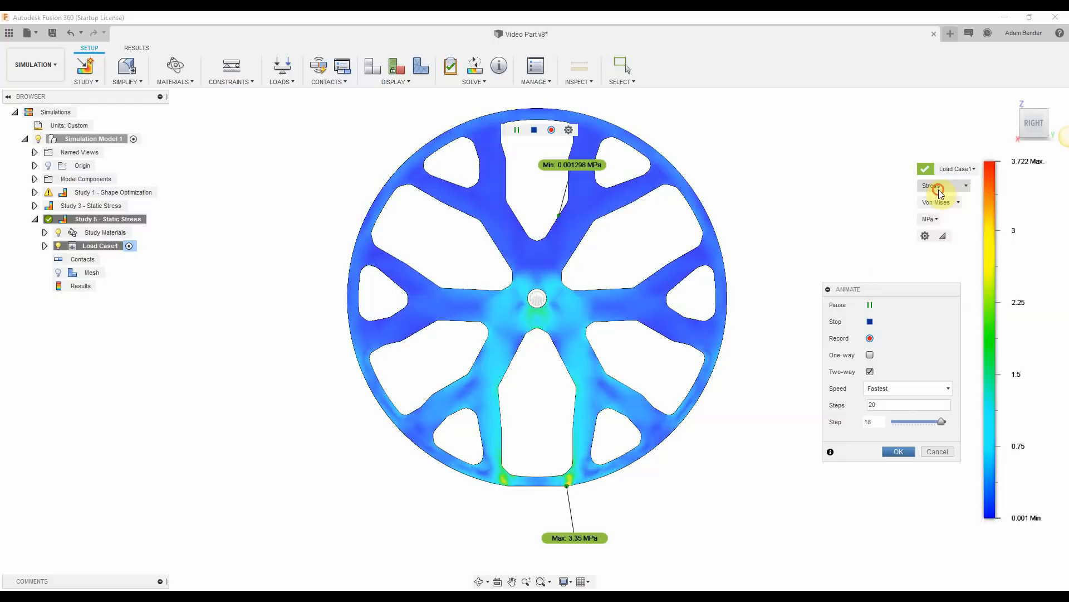
pyautogui.click(943, 185)
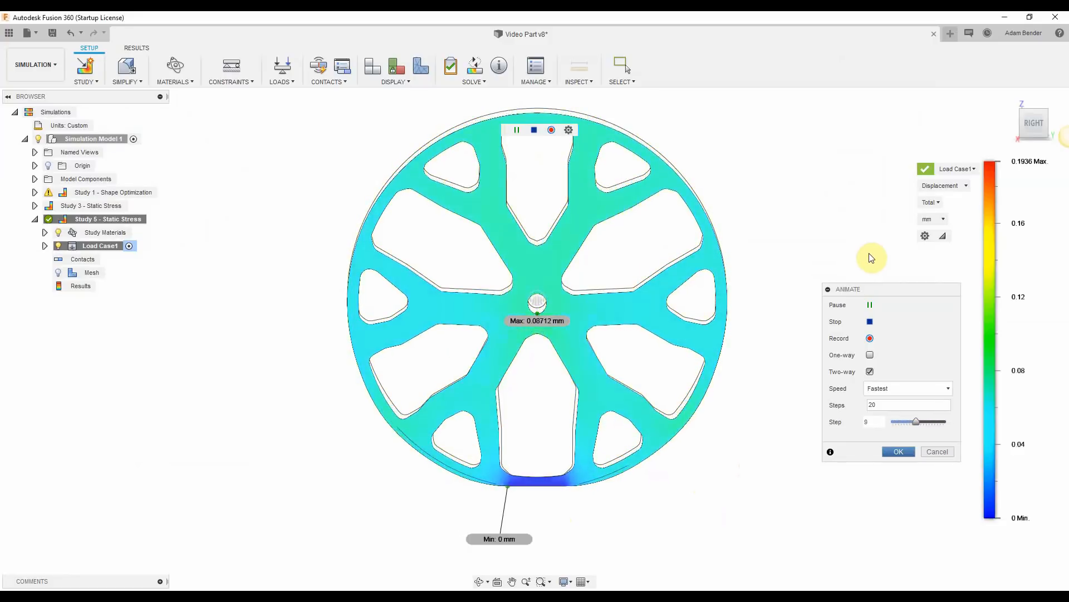
pyautogui.click(944, 185)
pyautogui.write('rev')
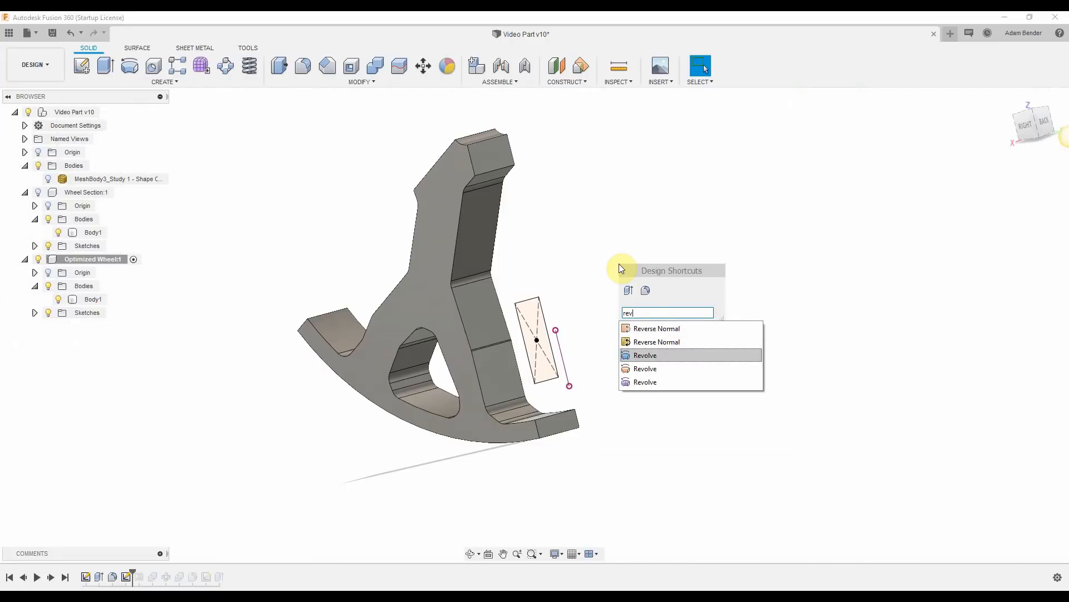
# Cut the sketched rectangle through the spoke of the wheel section
pyautogui.click(645, 354)
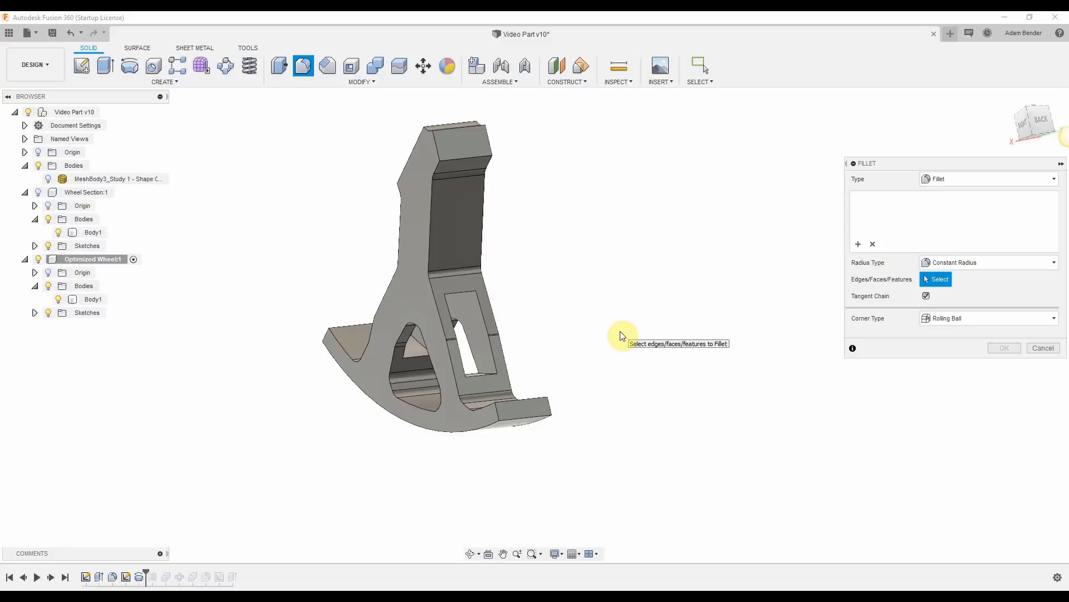
# Fillet the slot edges to round the hollowed spoke
pyautogui.click(382, 283)
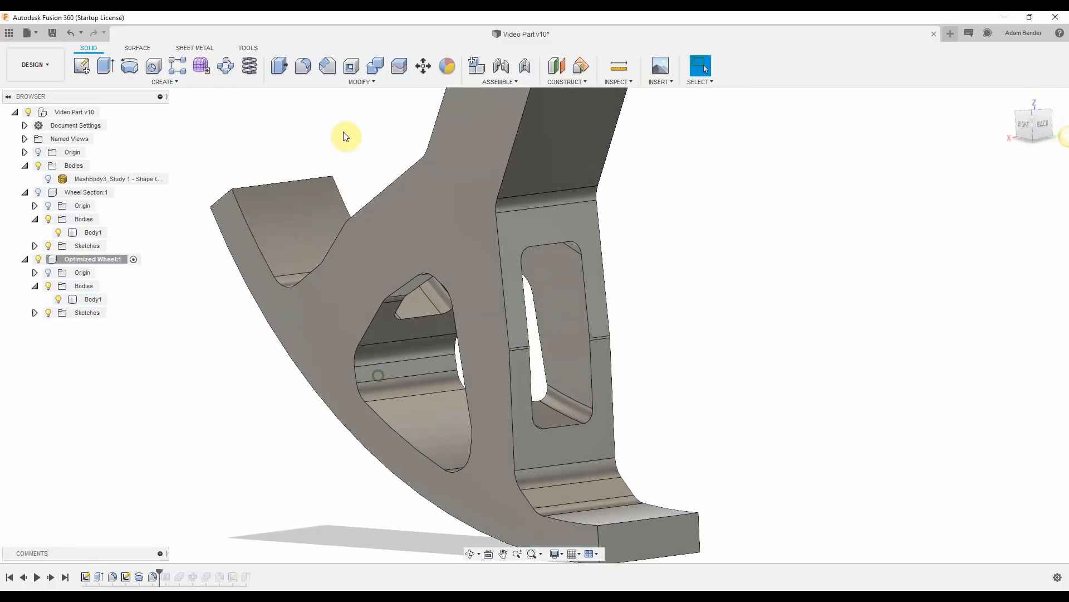
pyautogui.click(303, 65)
pyautogui.write('ani')
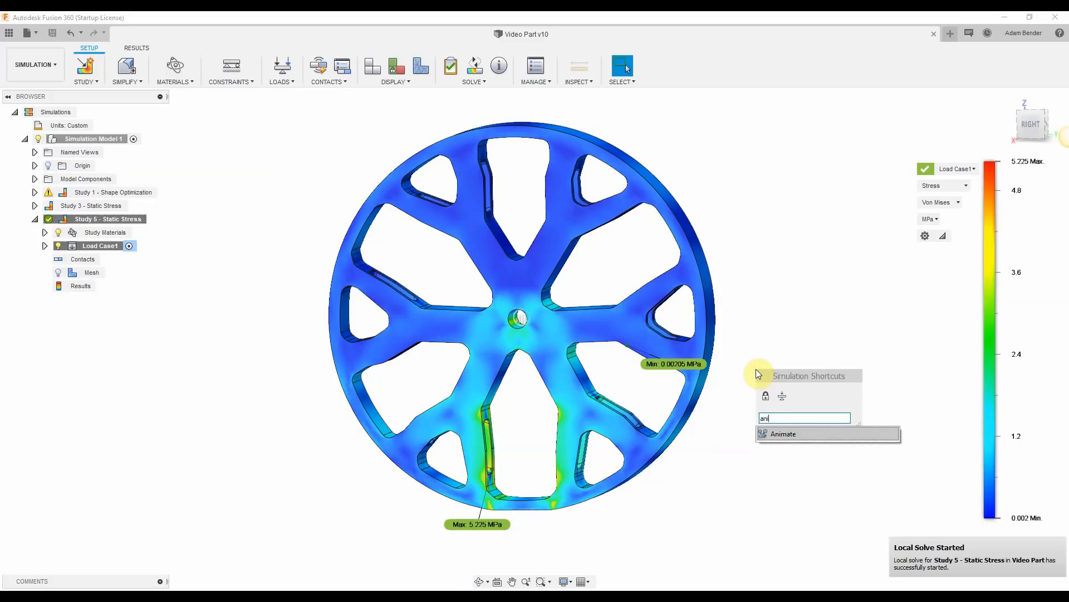
# Animate the re-solved stress results of the hollow-spoke wheel, peaking at 5.225 MPa
pyautogui.click(782, 434)
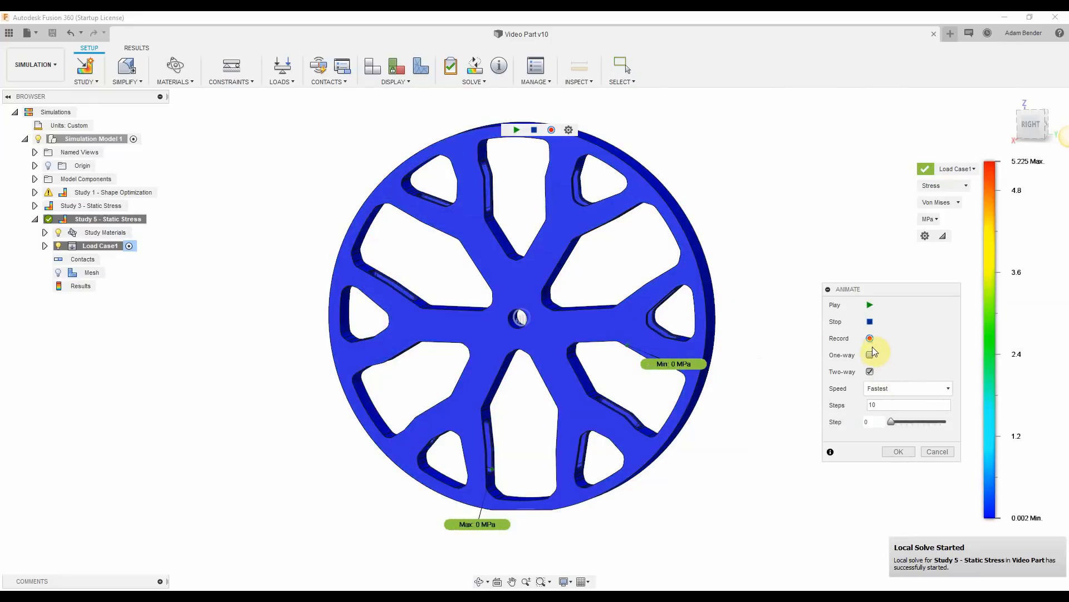
pyautogui.click(870, 305)
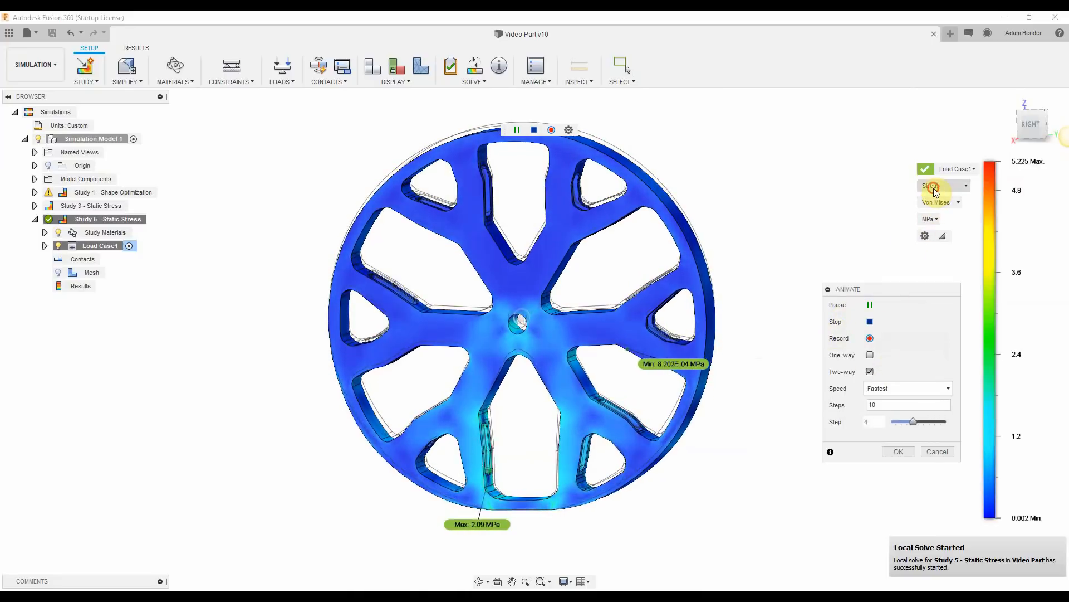
pyautogui.click(944, 184)
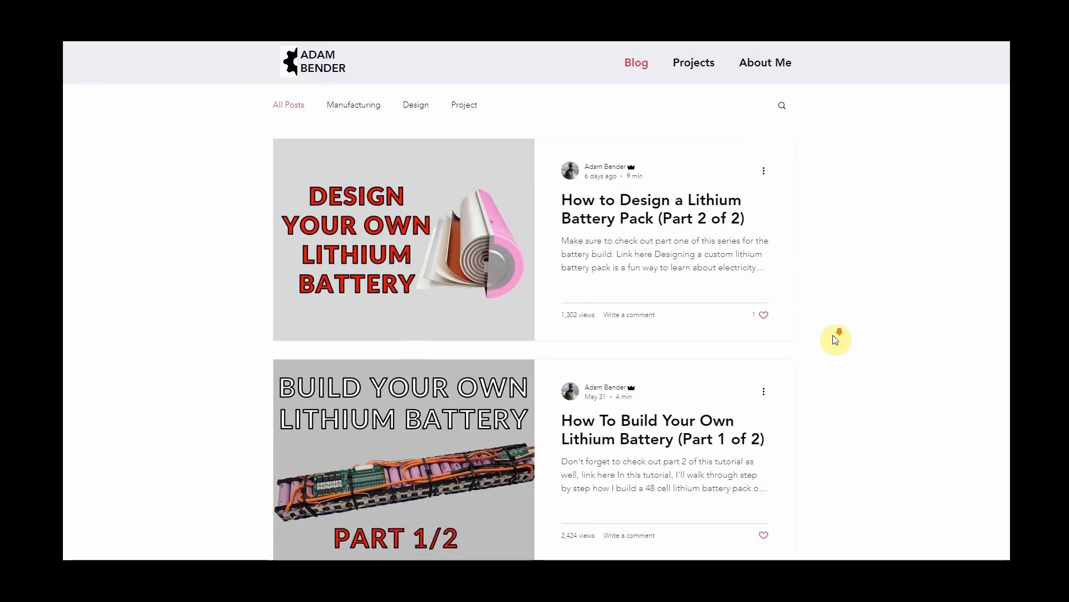
# Scroll the blog down past the Hackaday post to the Instagram photo feed
pyautogui.scroll(-3)
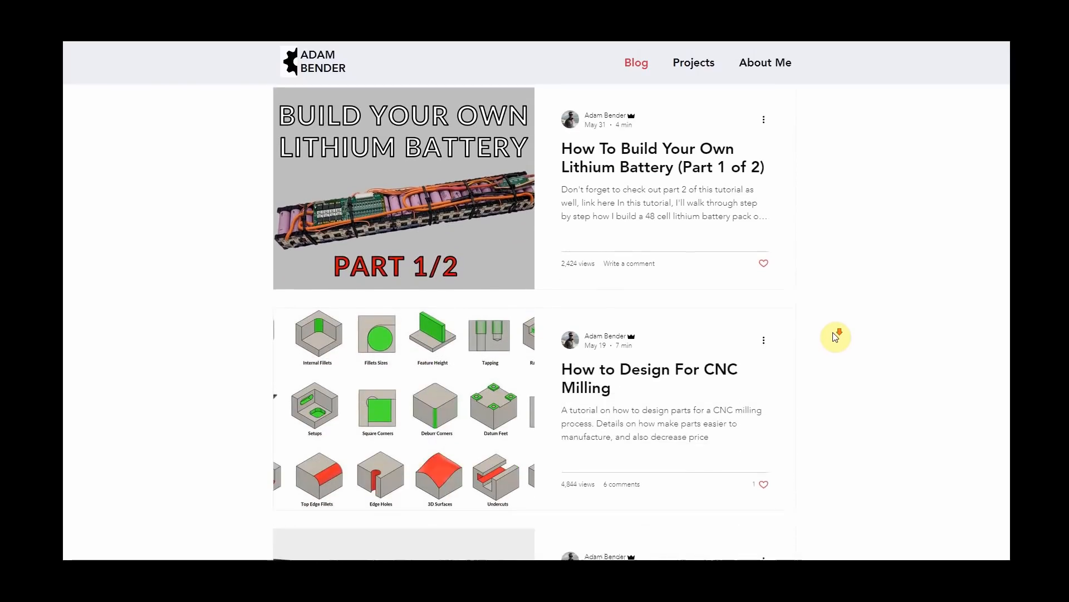
pyautogui.scroll(-3)
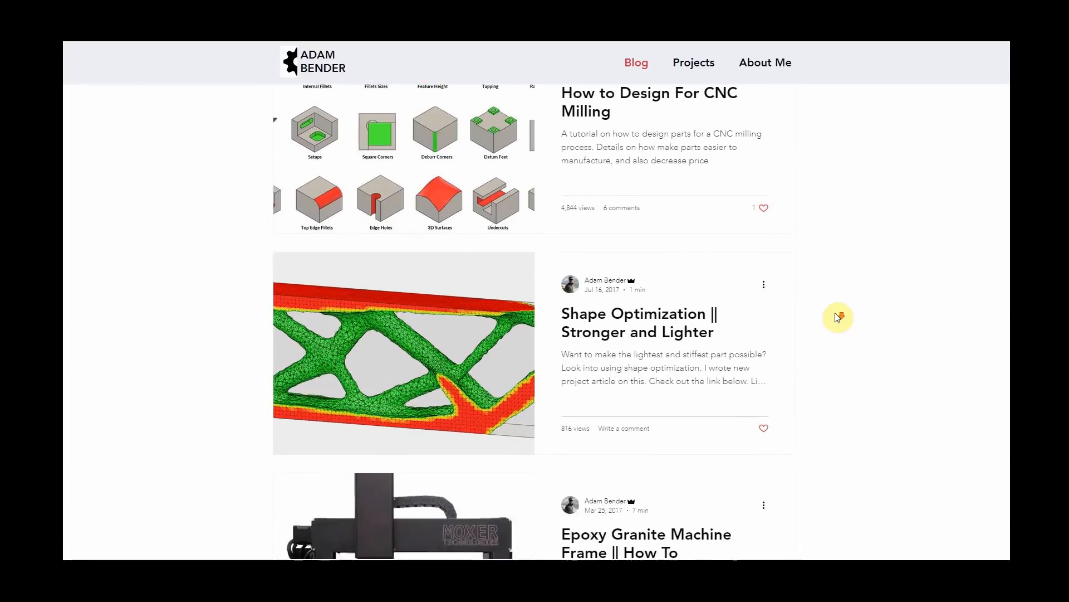
pyautogui.scroll(-3)
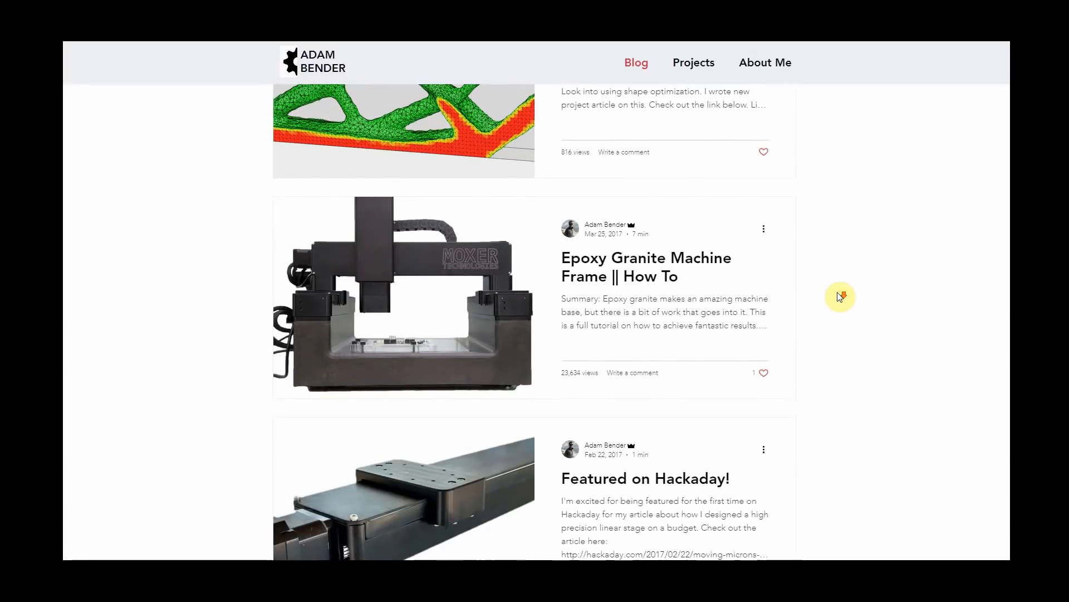
pyautogui.scroll(-3)
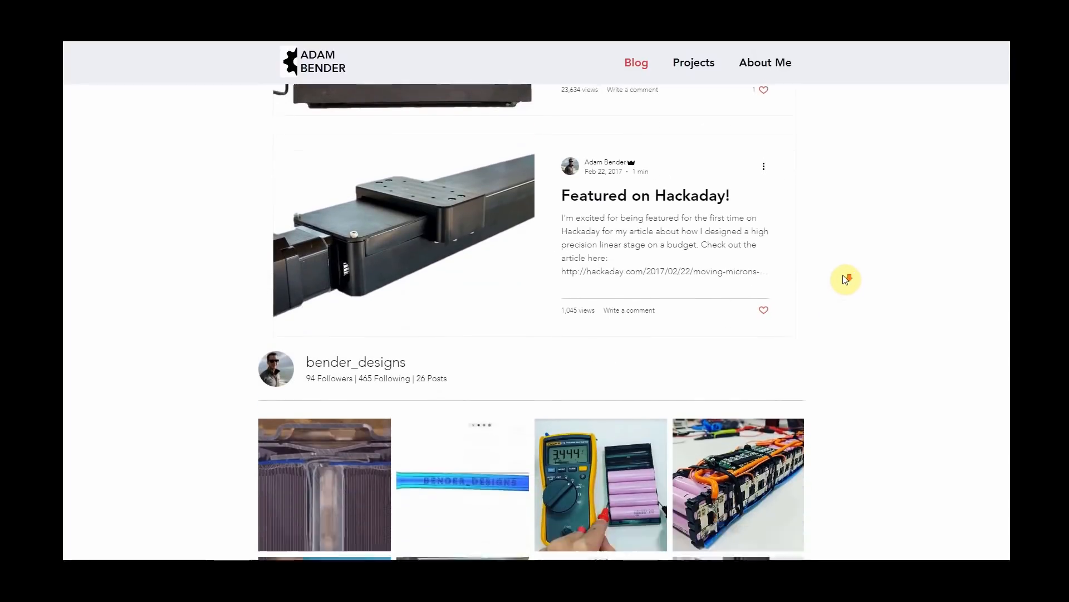